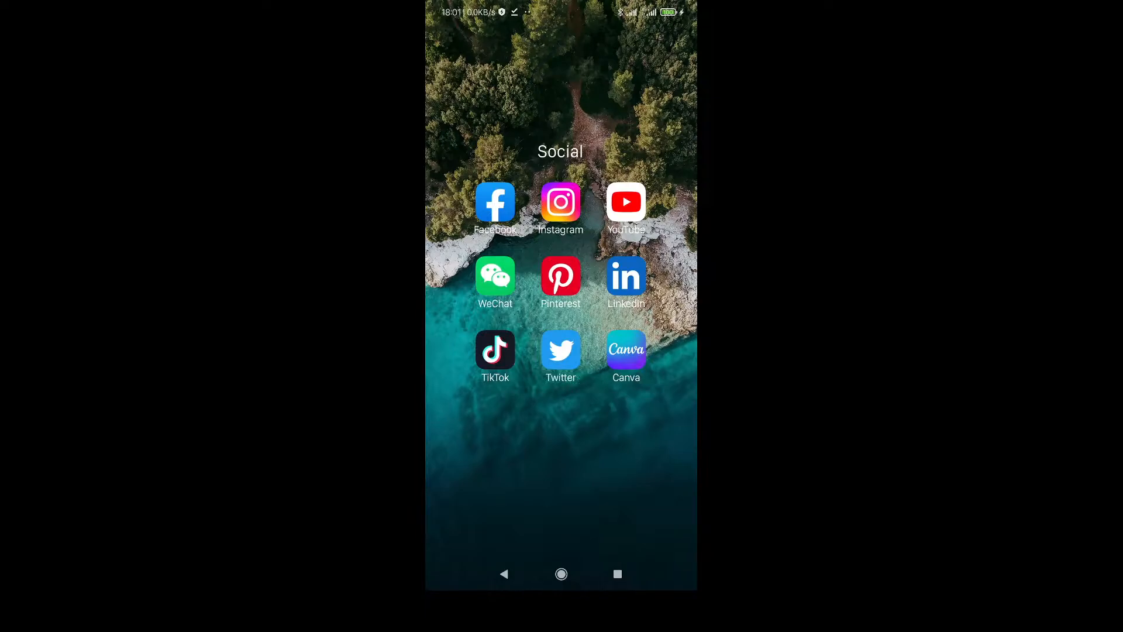
# - Launch Canva from the Social folder on the phone's home screen
pyautogui.click(625, 351)
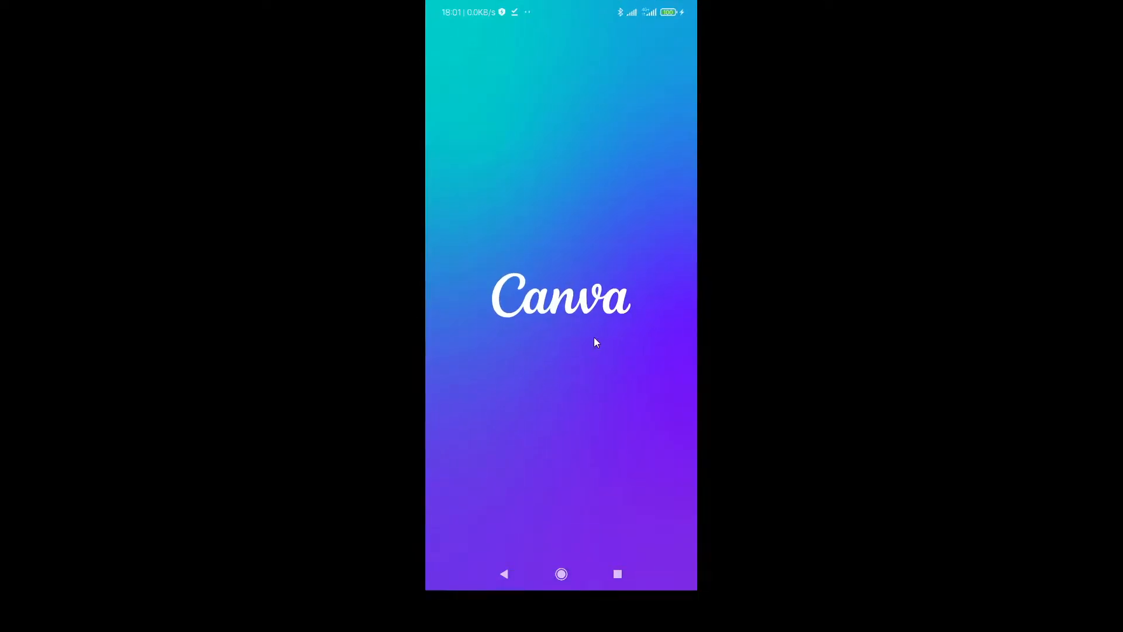
pyautogui.moveTo(503, 269)
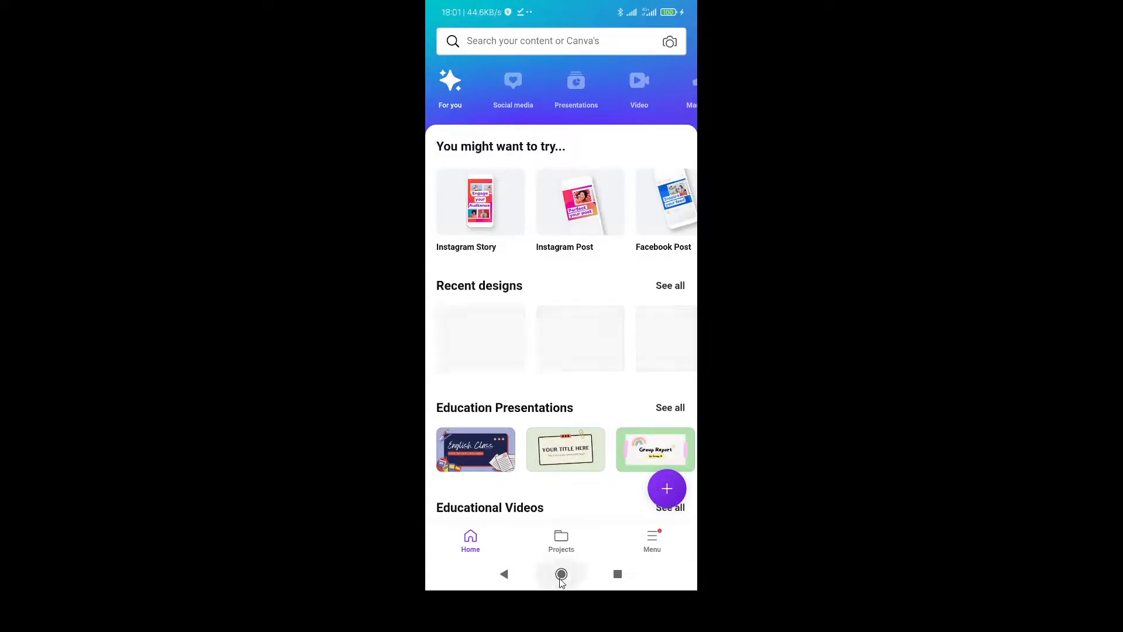
# - Reopen Font Squirrel's Montserrat page from the earlier 'montserrat font' Google search
pyautogui.click(560, 573)
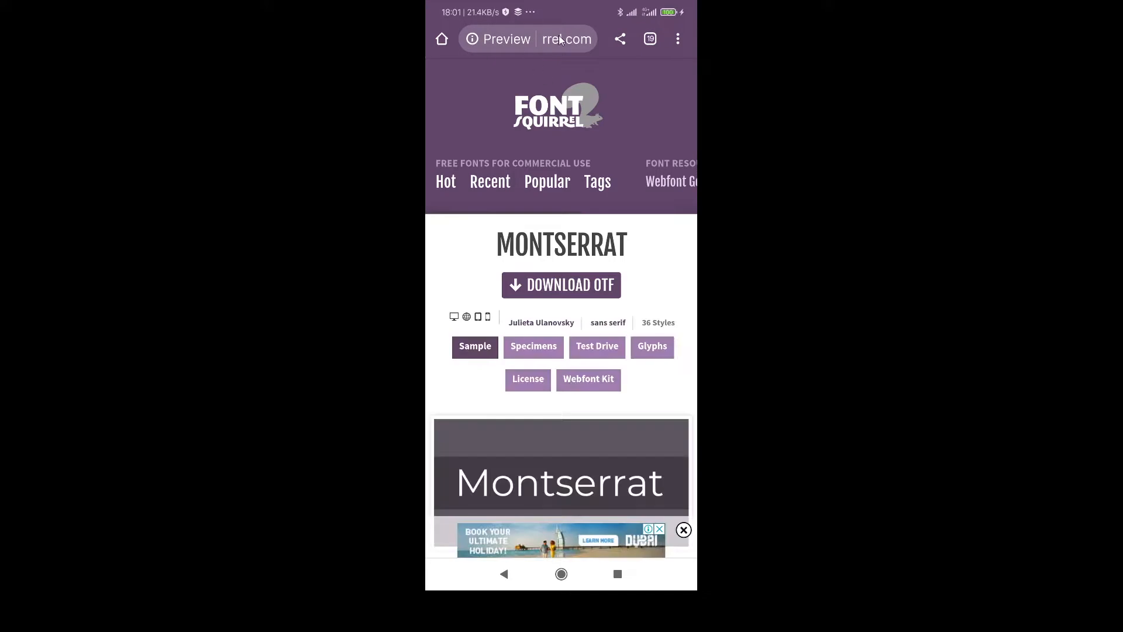
pyautogui.click(528, 39)
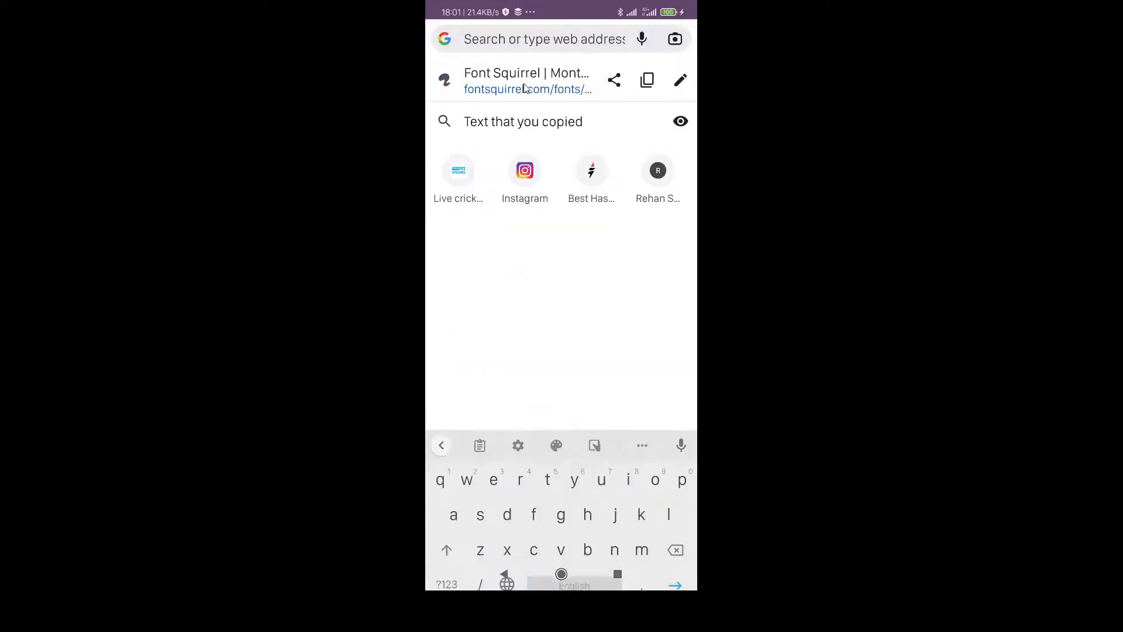
pyautogui.write('m')
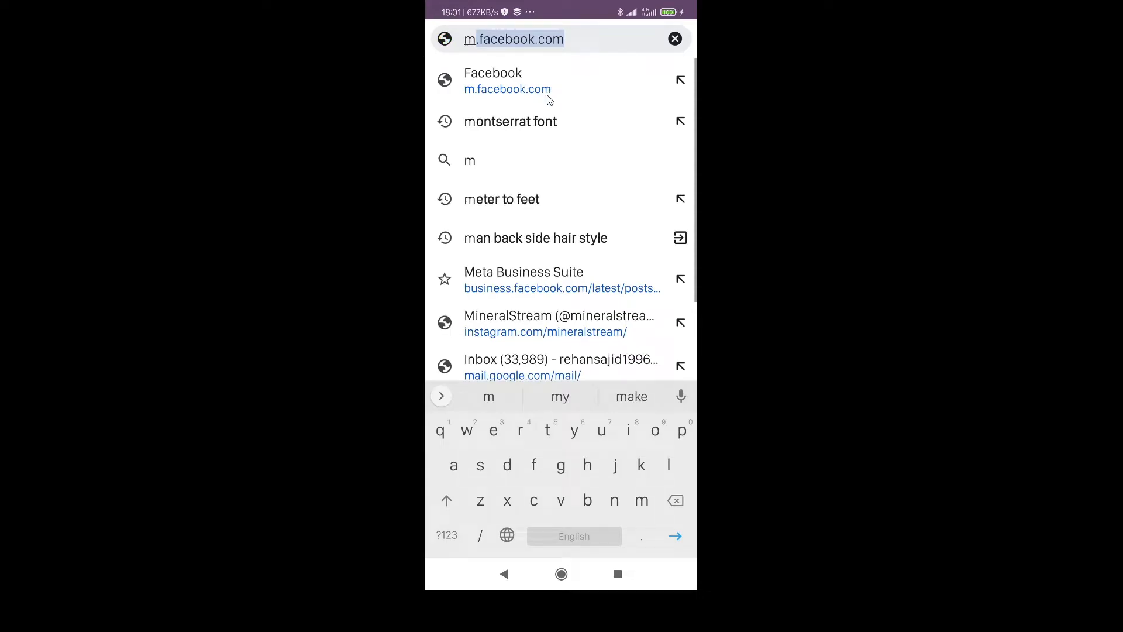
pyautogui.click(510, 121)
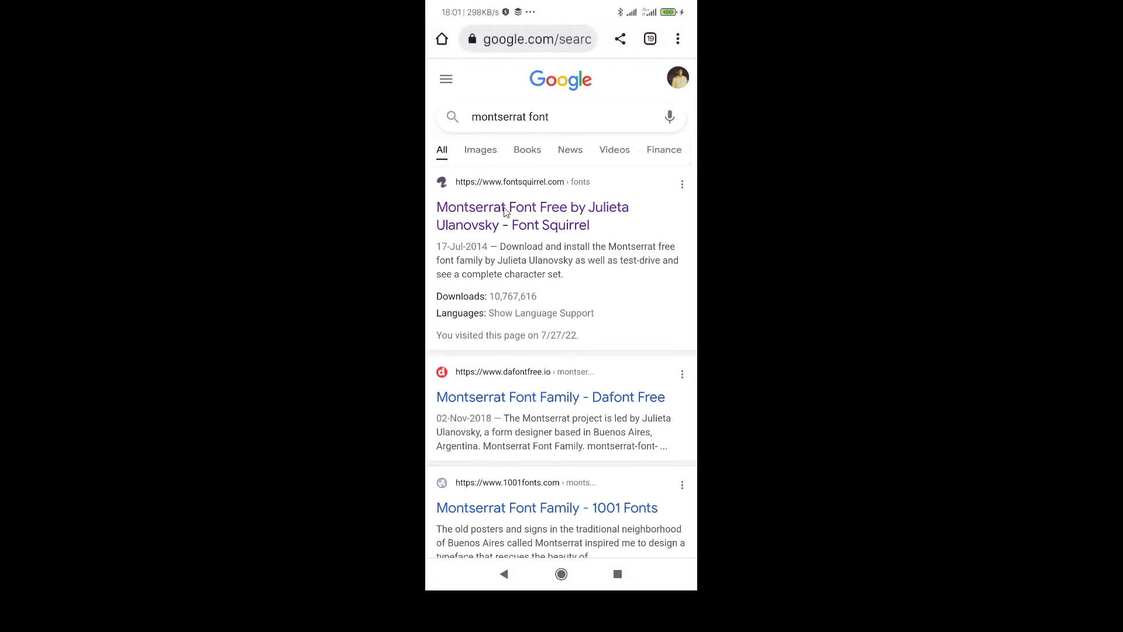
pyautogui.click(533, 207)
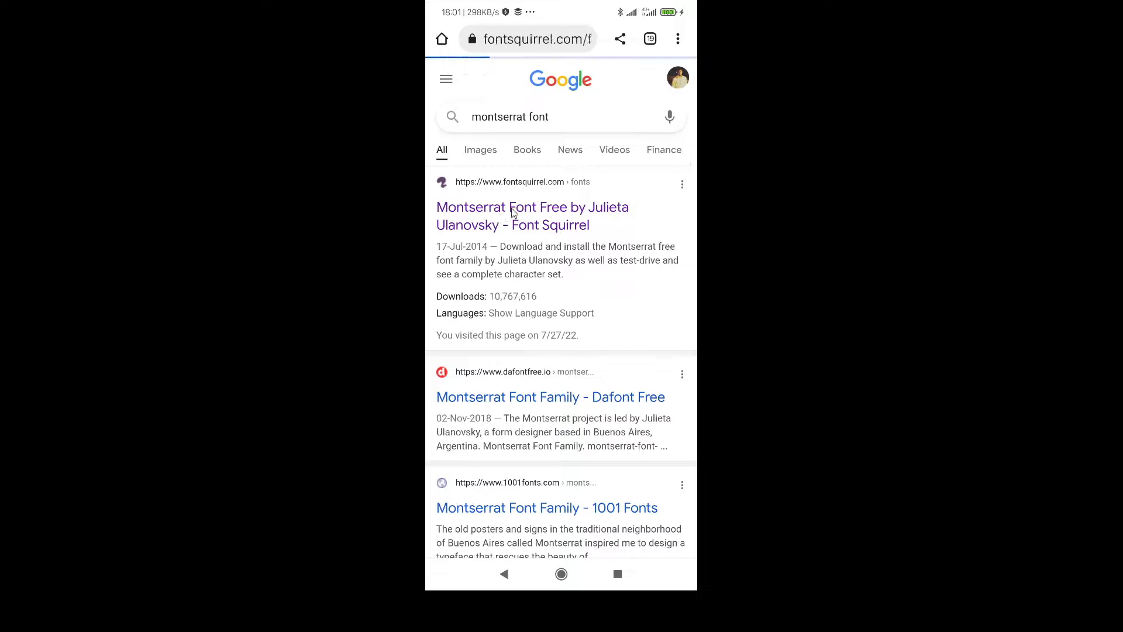
pyautogui.click(533, 215)
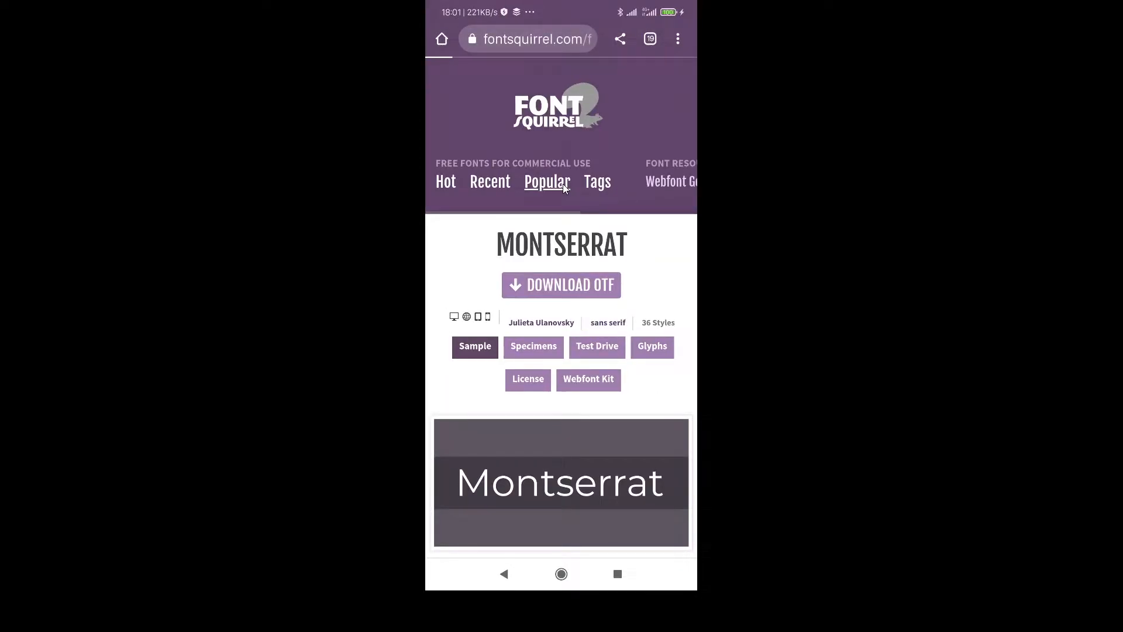
# - Browse Font Squirrel's Popular and Hot lists, then open the Great Vibes font page
pyautogui.click(546, 180)
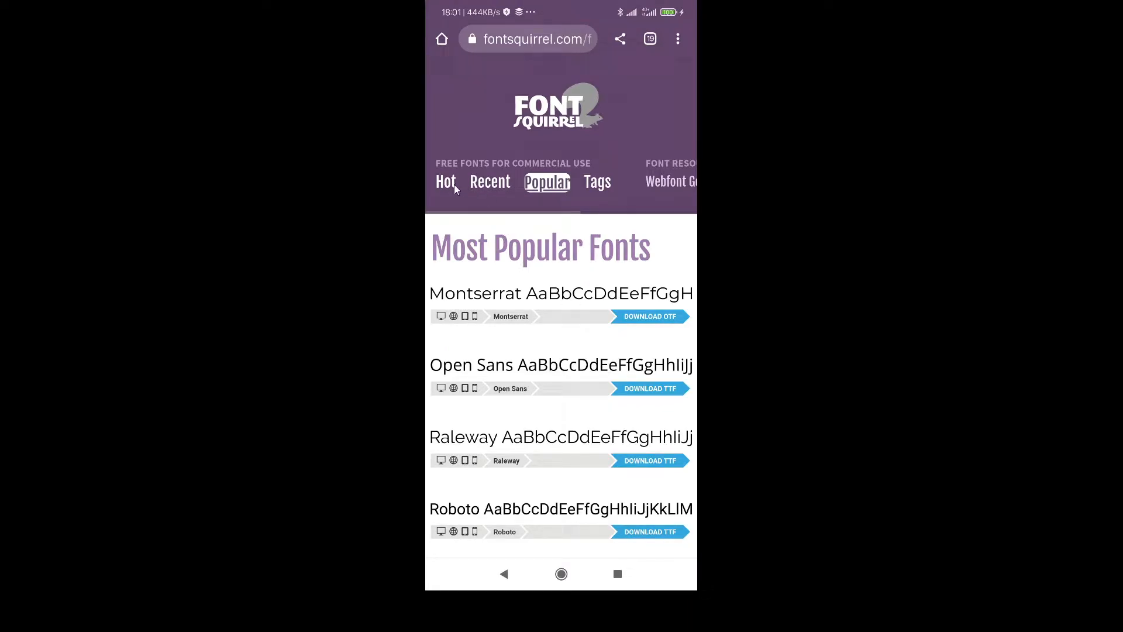
pyautogui.click(446, 181)
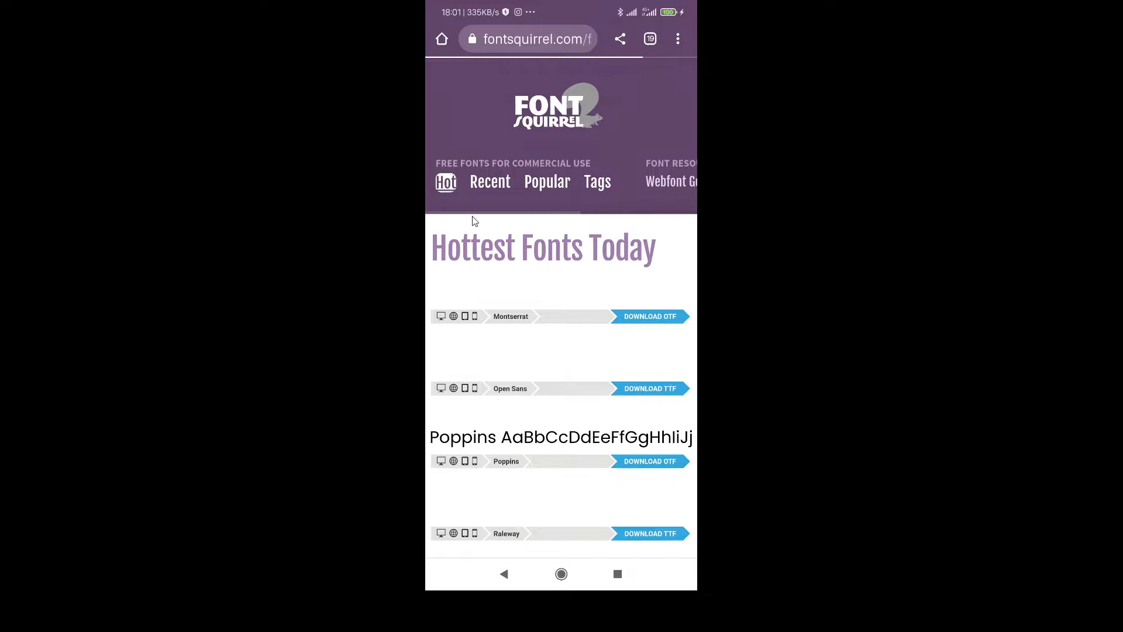
pyautogui.scroll(-3)
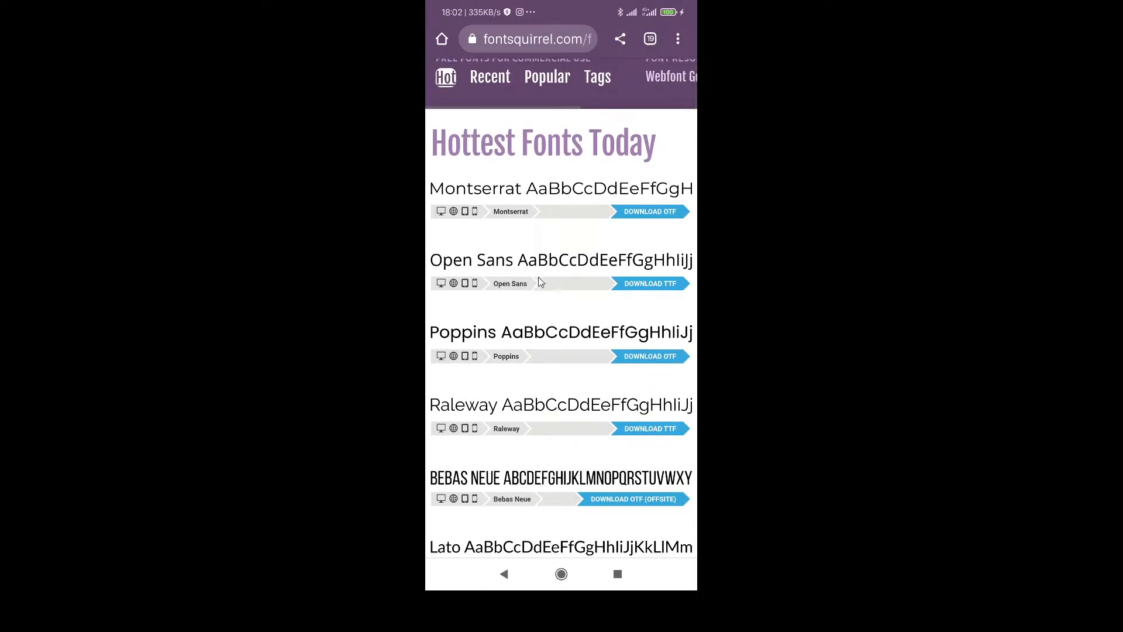
pyautogui.scroll(3)
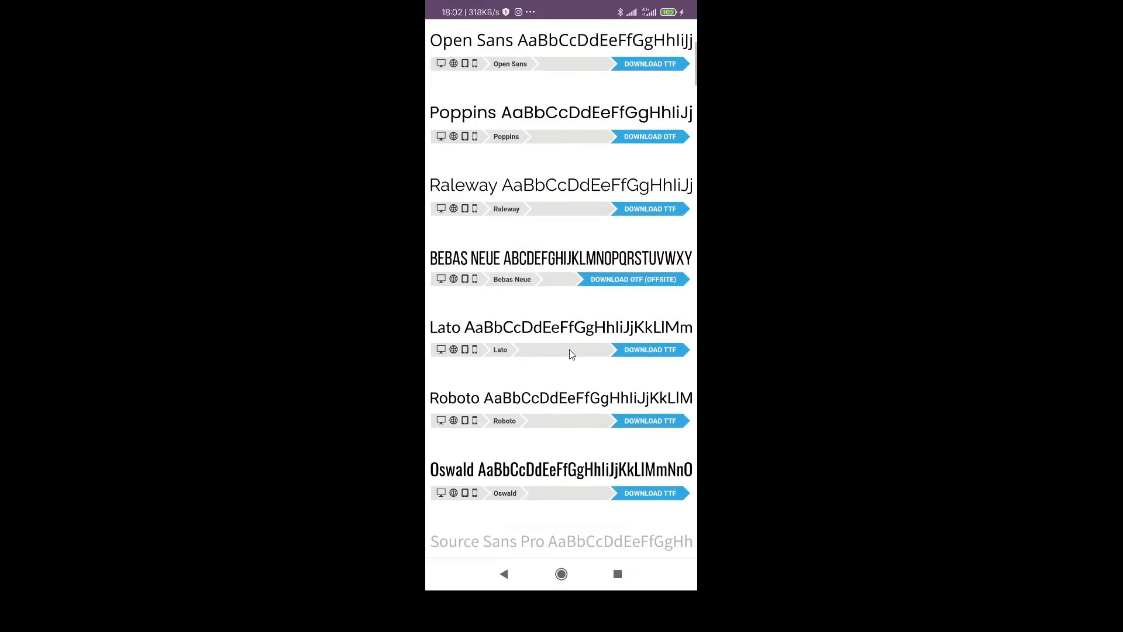
pyautogui.scroll(-3)
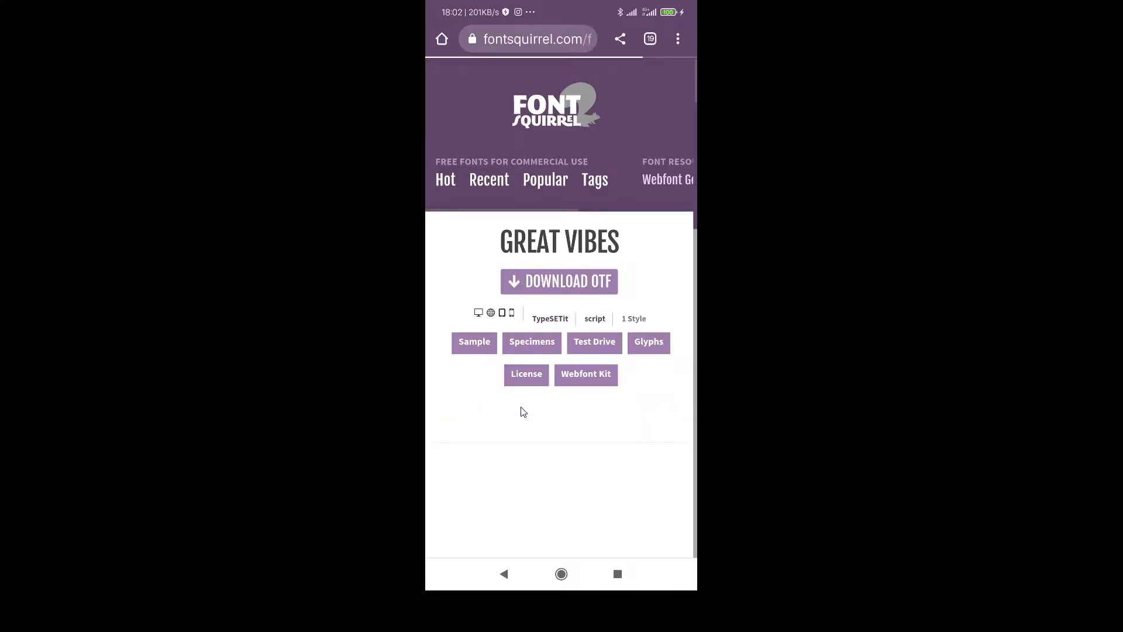
pyautogui.click(473, 342)
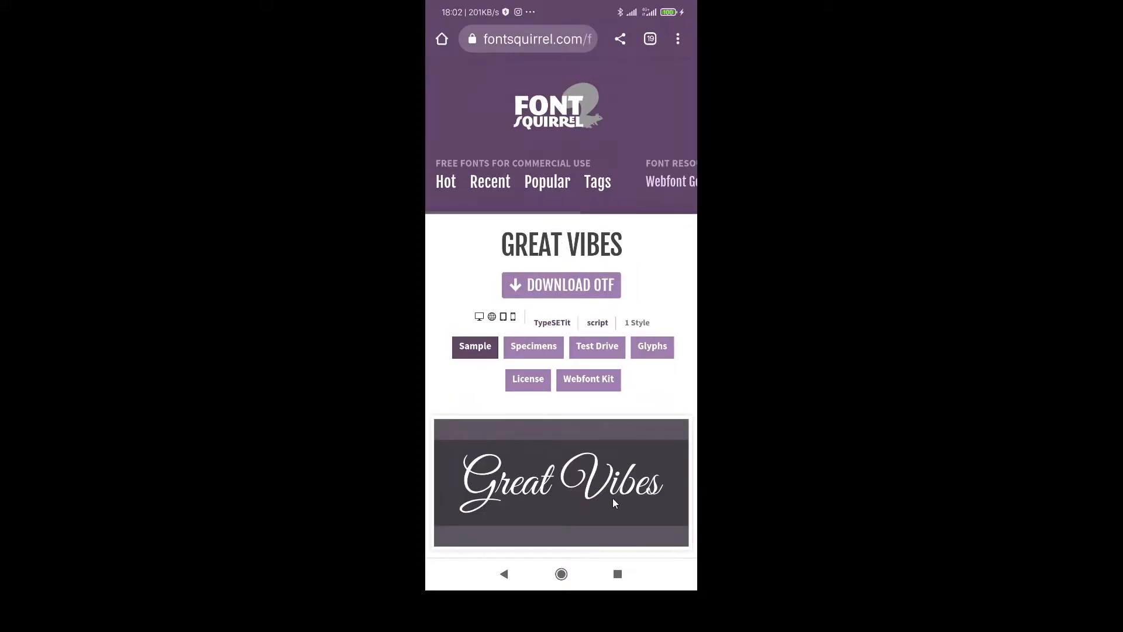
pyautogui.scroll(-3)
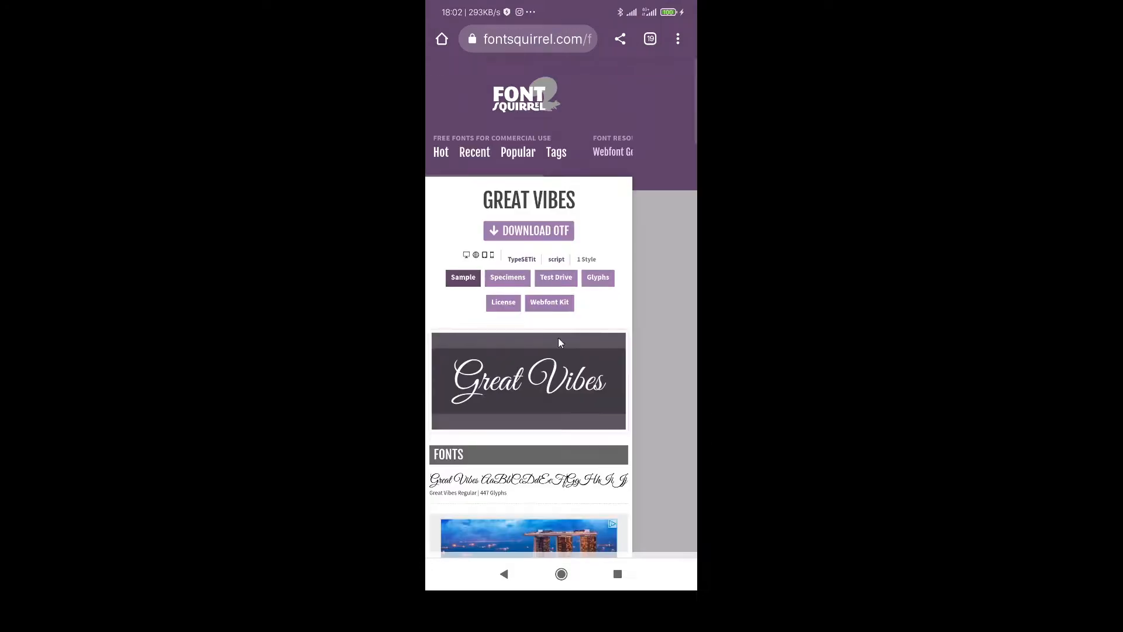
pyautogui.scroll(-3)
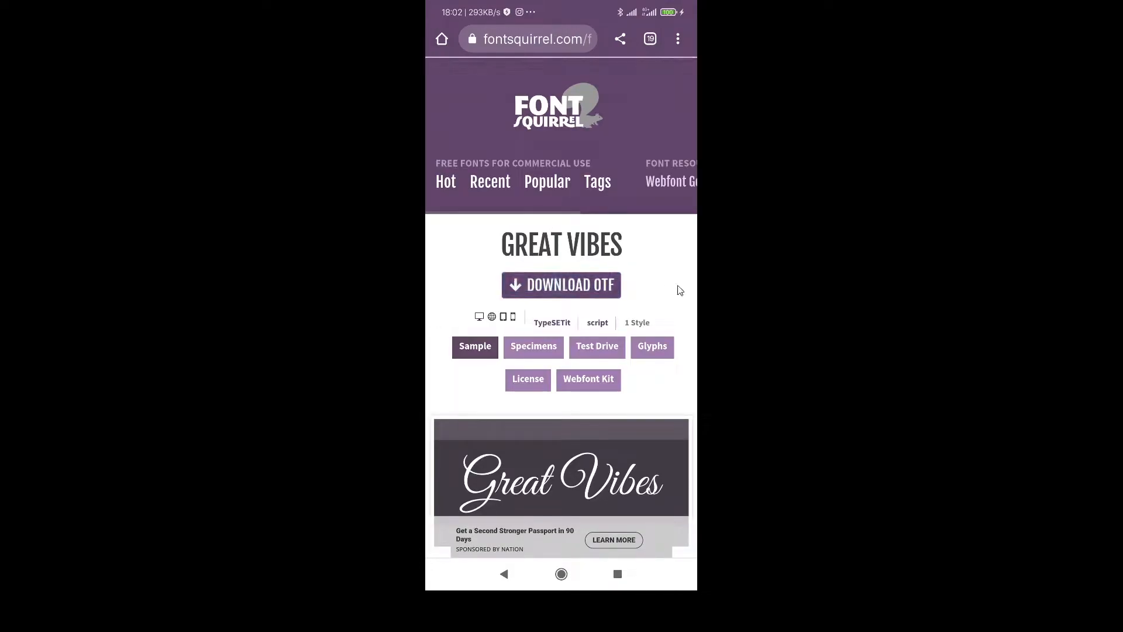
# - Download the Great Vibes OTF and open it from the download notification
pyautogui.click(561, 284)
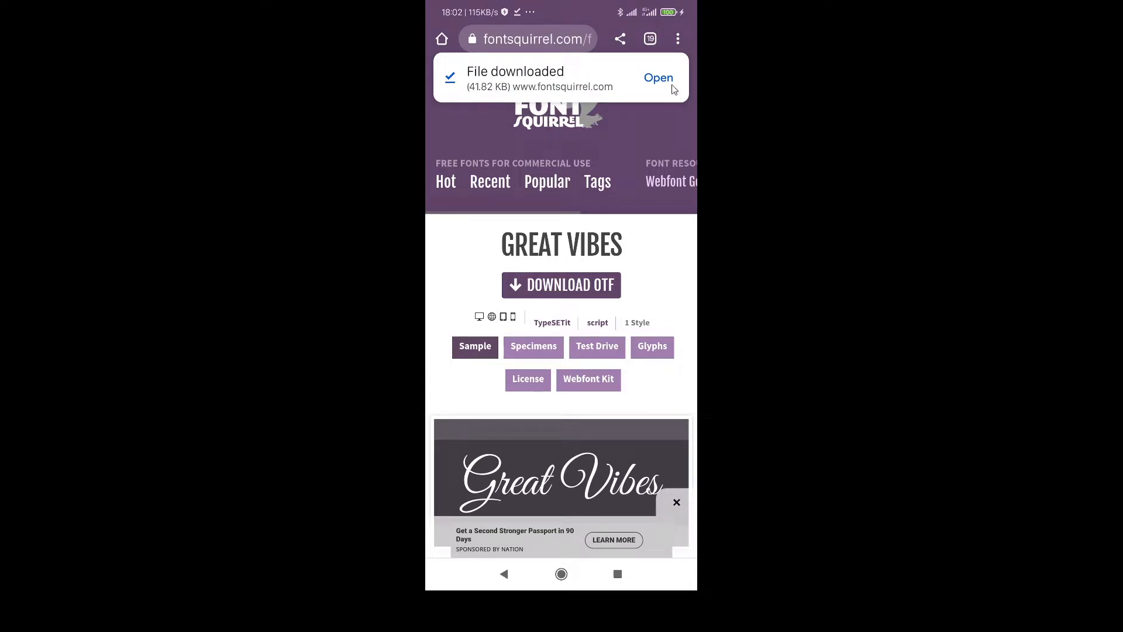
pyautogui.click(656, 78)
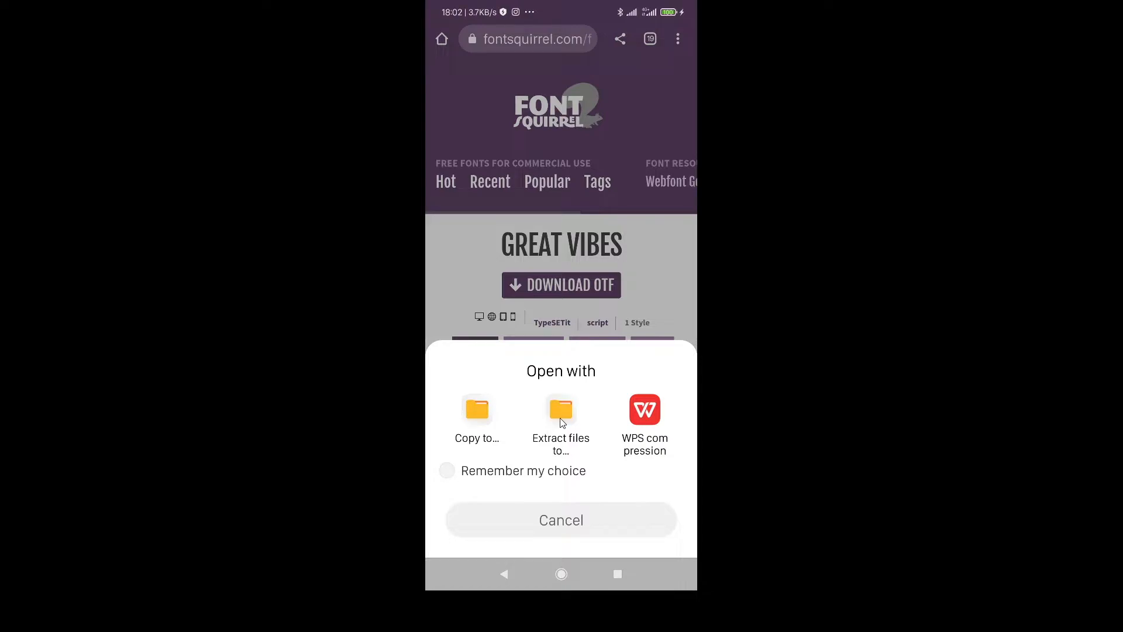
# - Extract the Great Vibes font into internal shared storage and return to the home screen
pyautogui.click(561, 423)
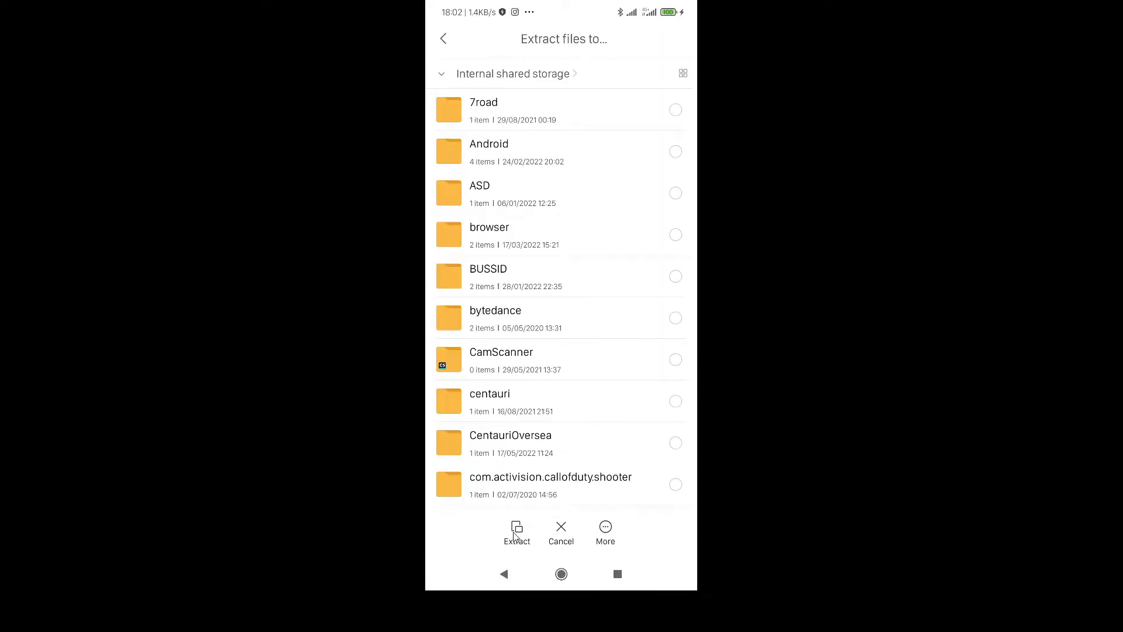
pyautogui.click(516, 532)
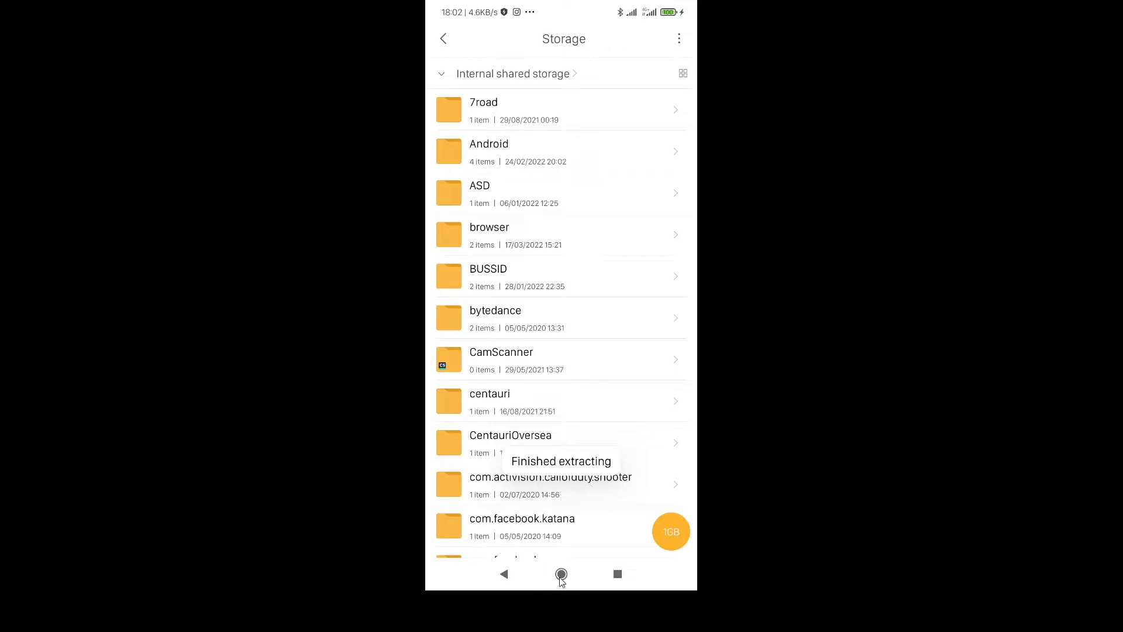
pyautogui.click(561, 573)
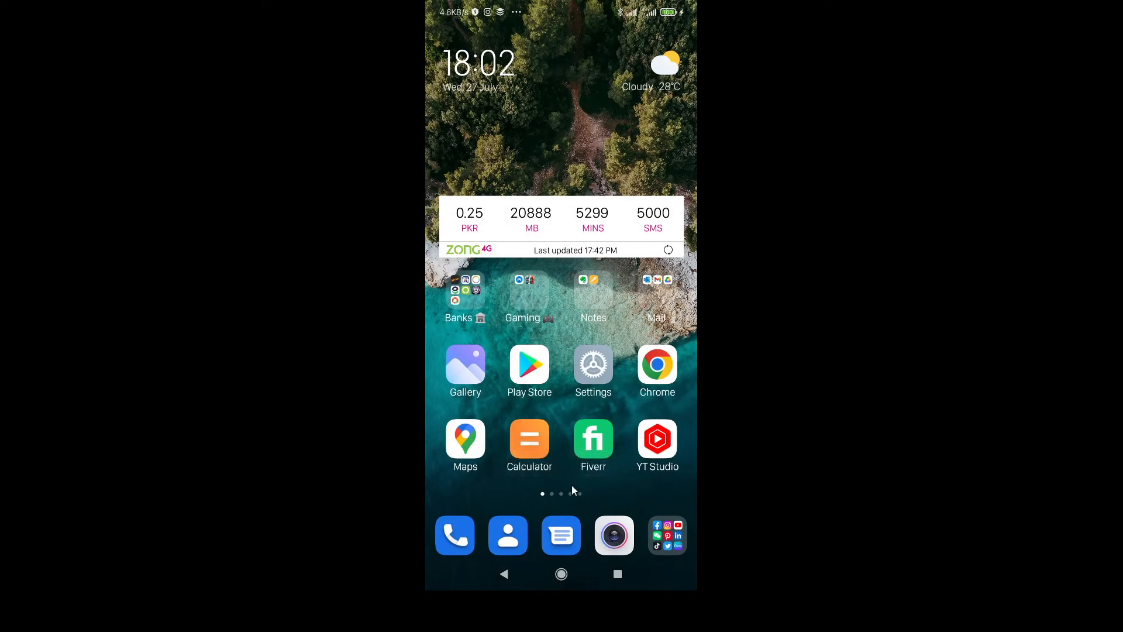
# - Relaunch Canva from the Social folder and show the Menu listing Brand
pyautogui.click(666, 535)
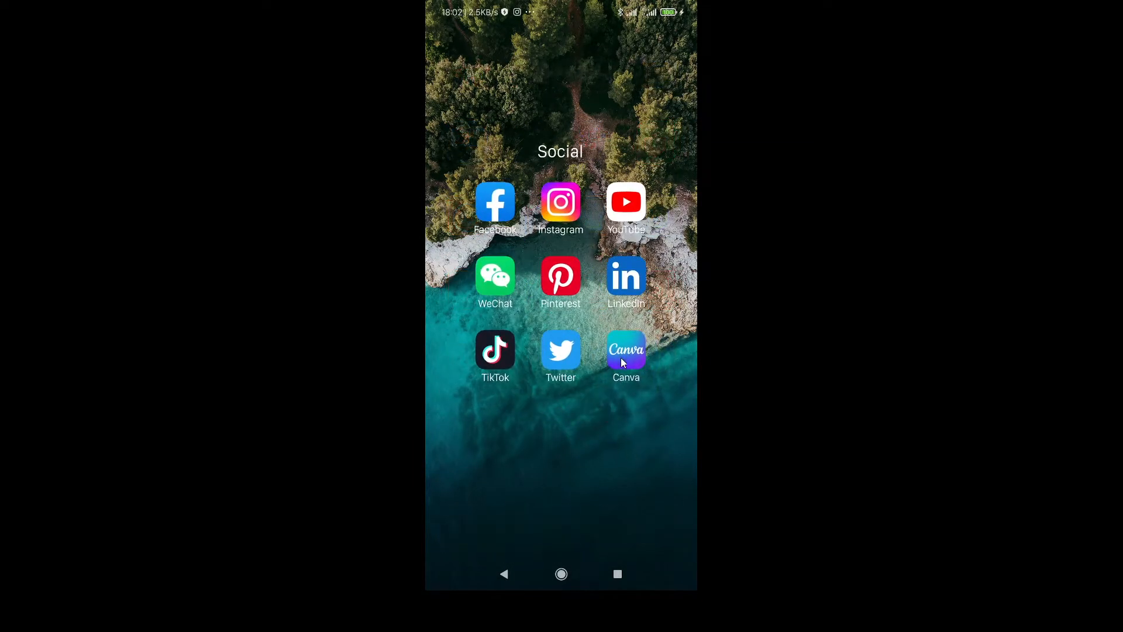
pyautogui.click(624, 350)
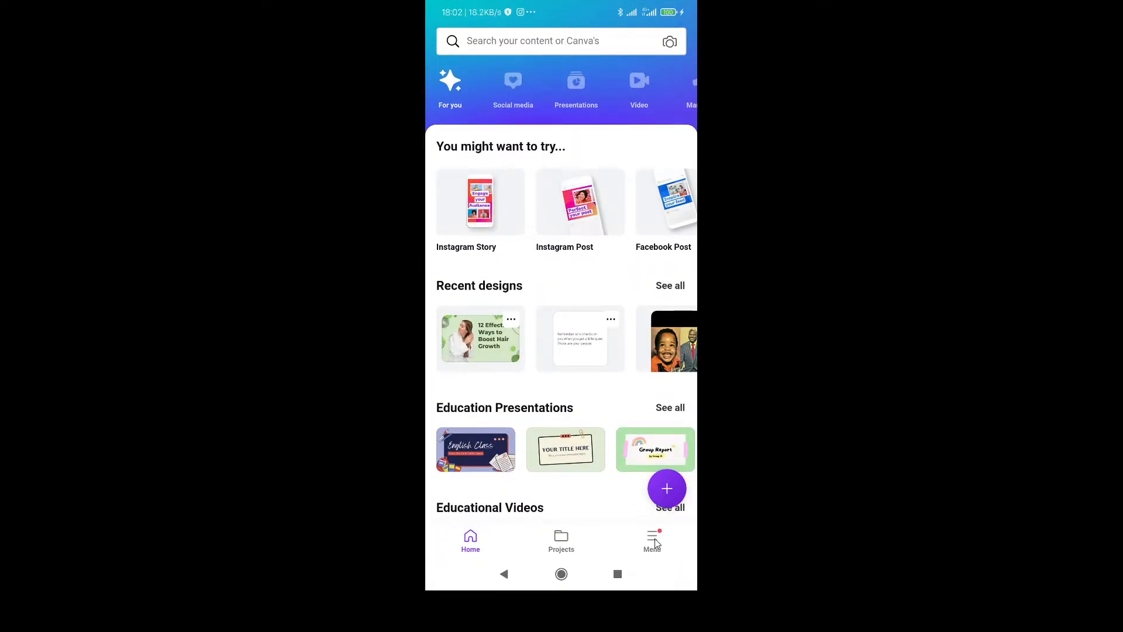
pyautogui.click(651, 539)
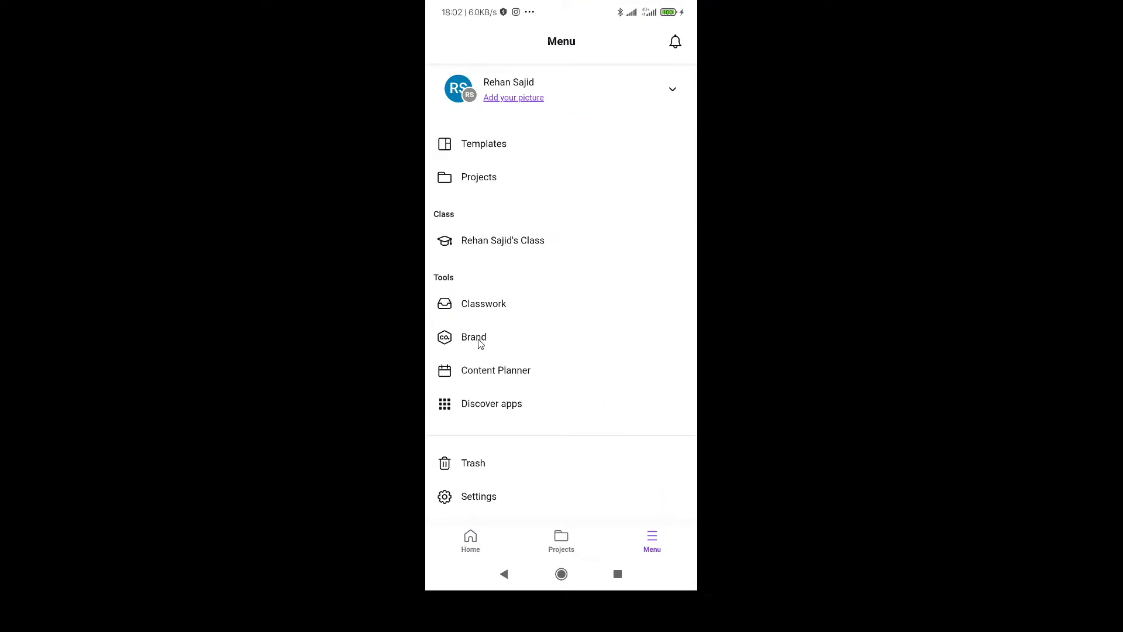
# - Open the Brand Kit's Uploaded fonts tab listing Gilroy, Roboto and others
pyautogui.click(473, 337)
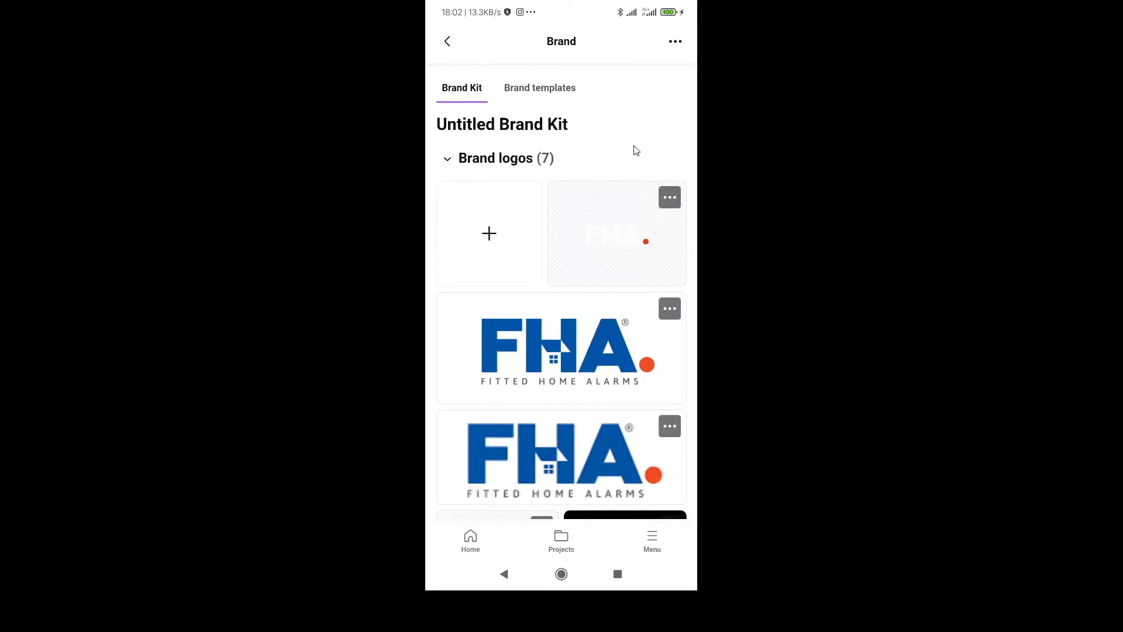
pyautogui.scroll(-3)
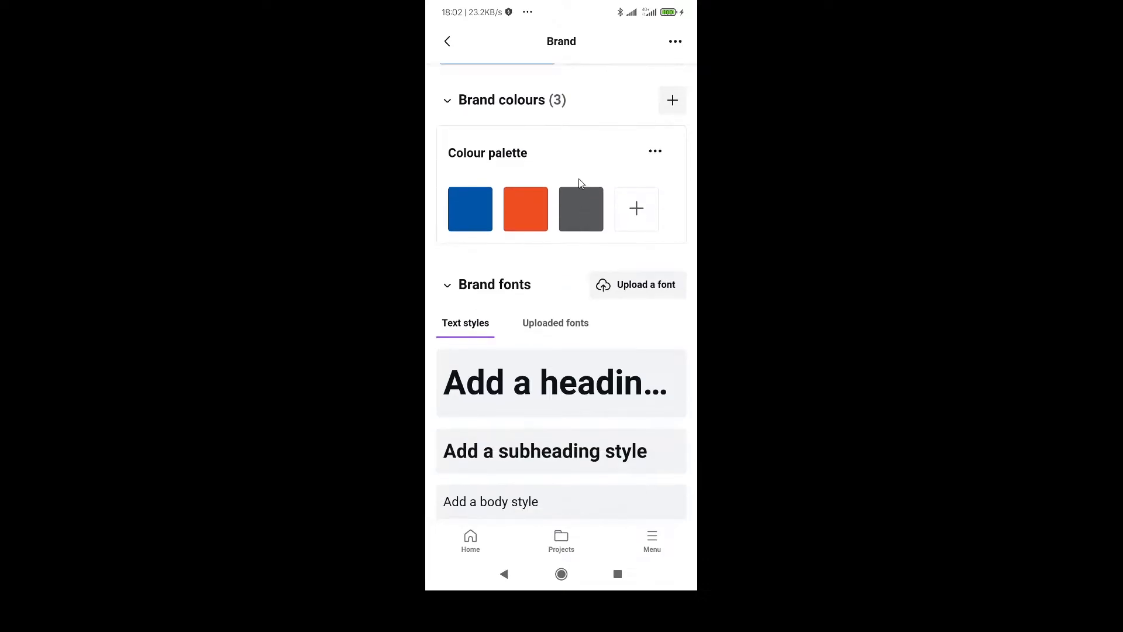
pyautogui.moveTo(517, 282)
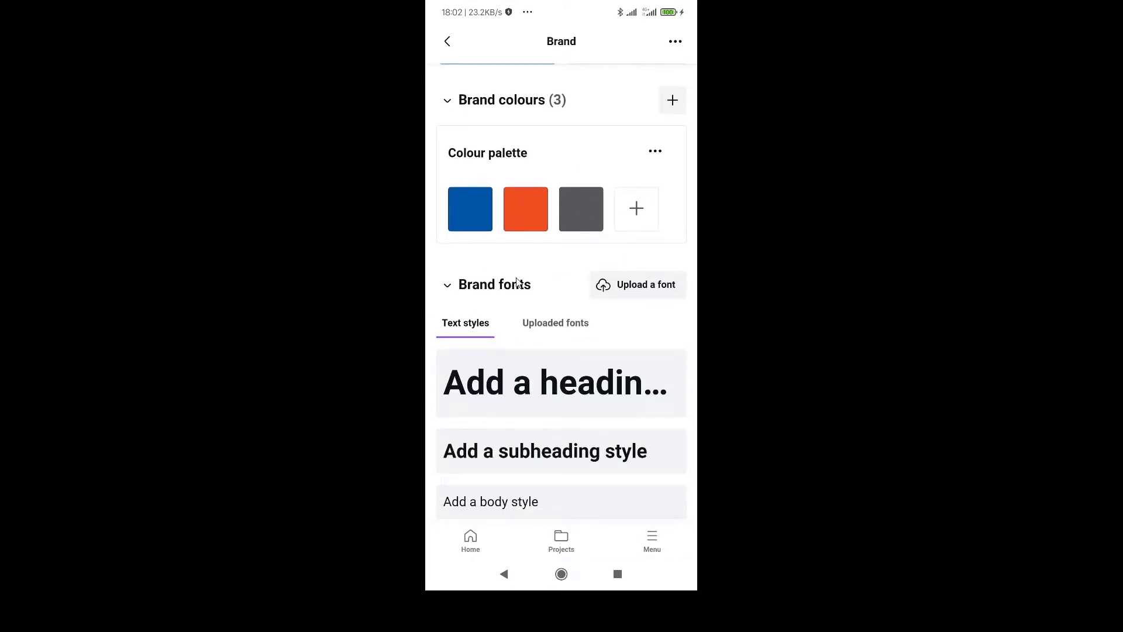
pyautogui.moveTo(555, 329)
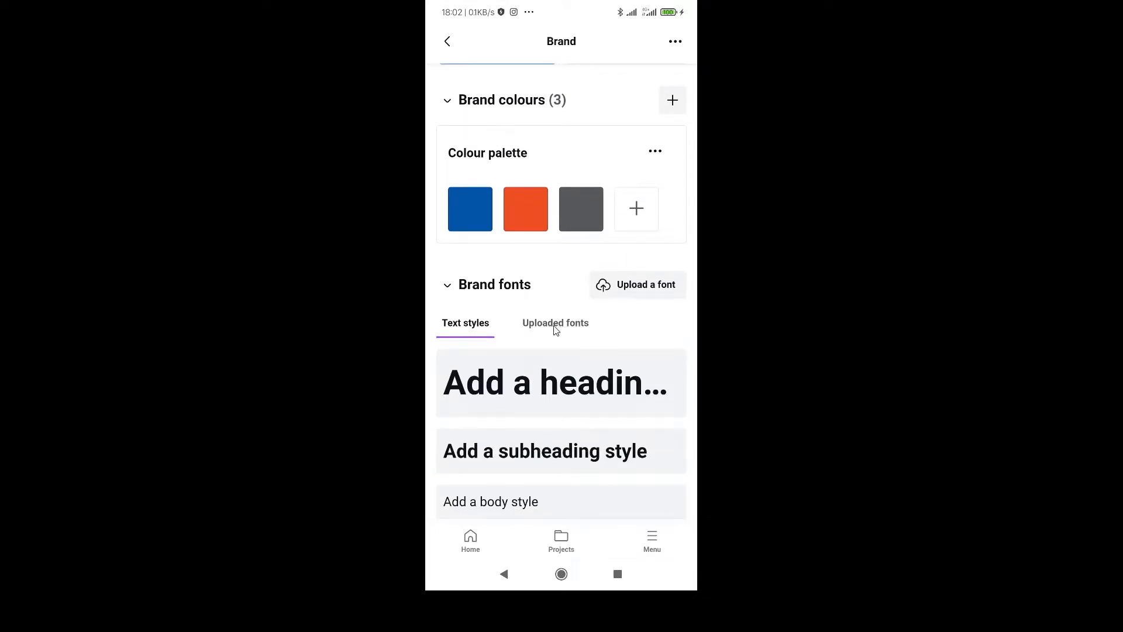
pyautogui.click(555, 322)
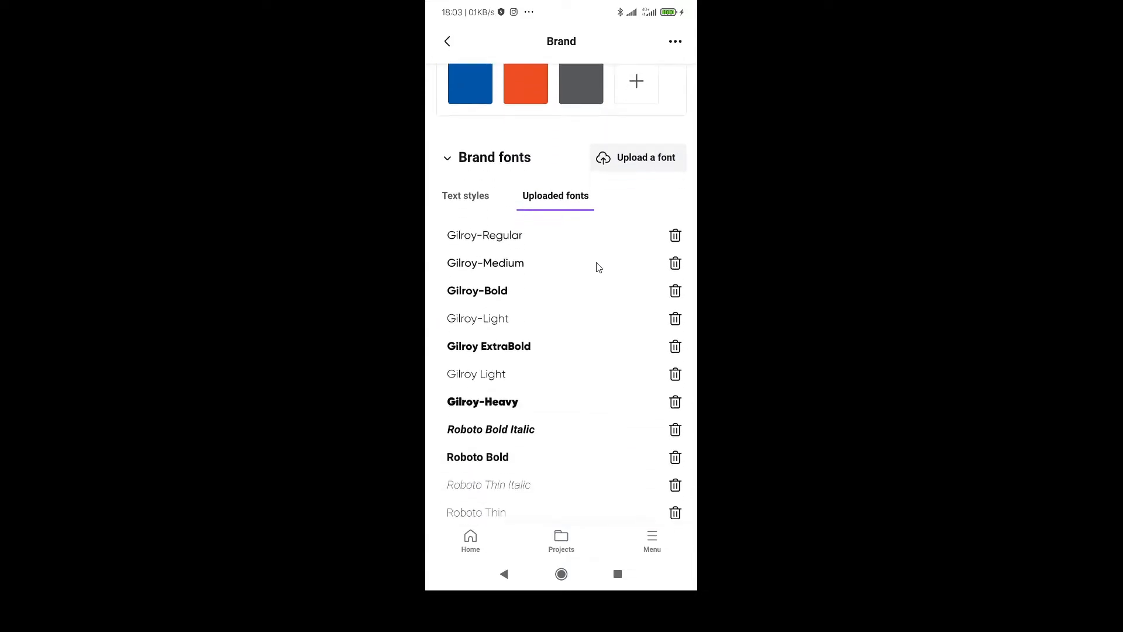
pyautogui.scroll(-3)
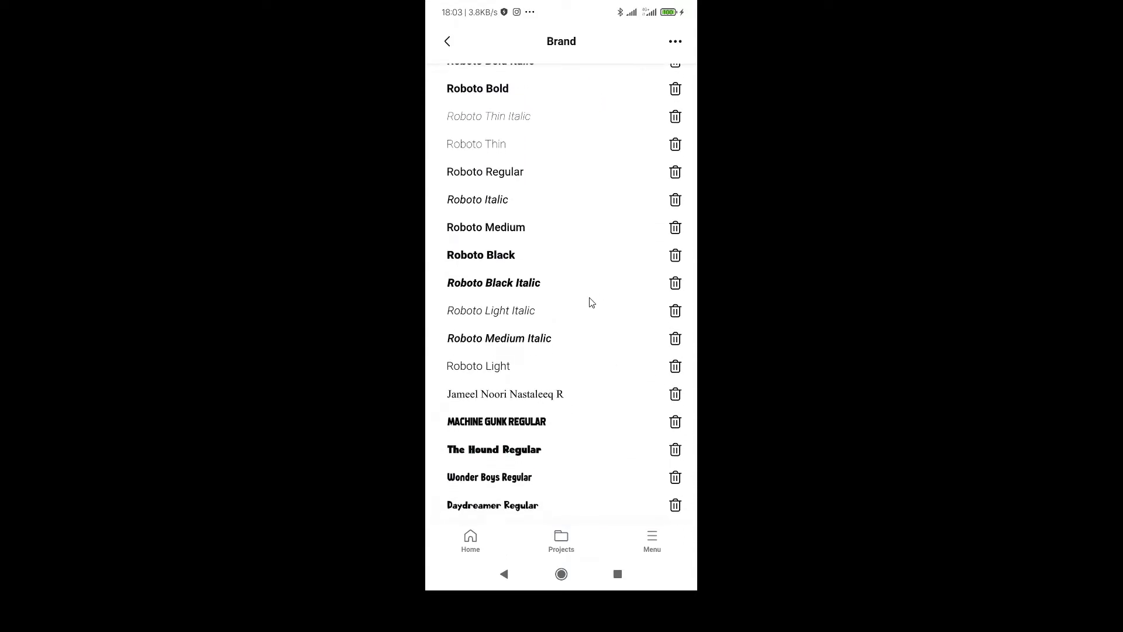
pyautogui.scroll(3)
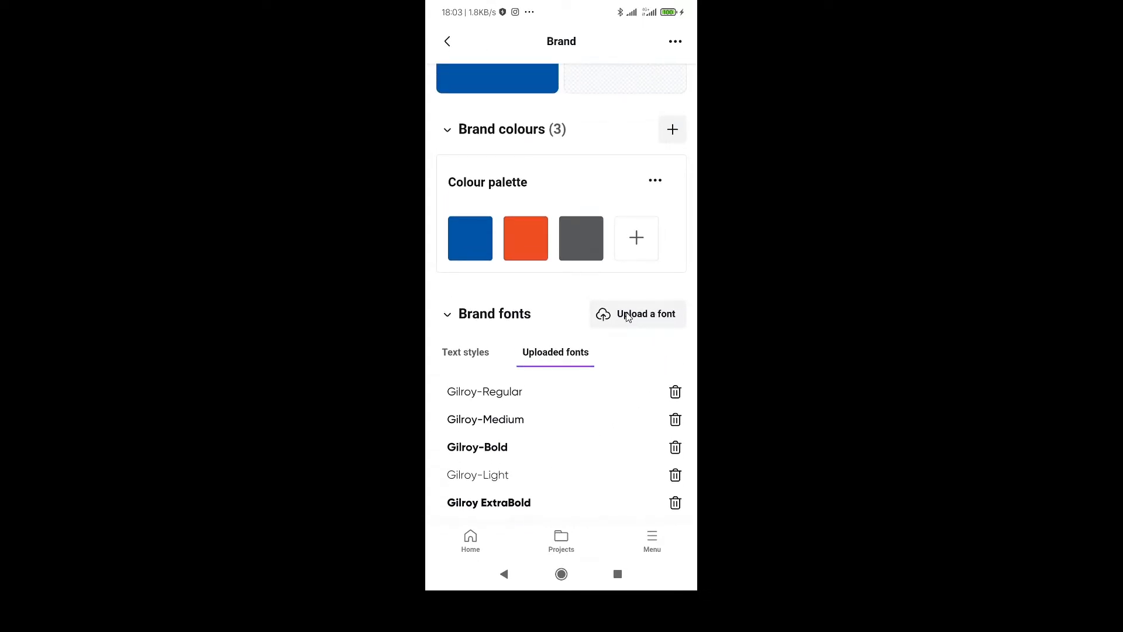
pyautogui.moveTo(639, 322)
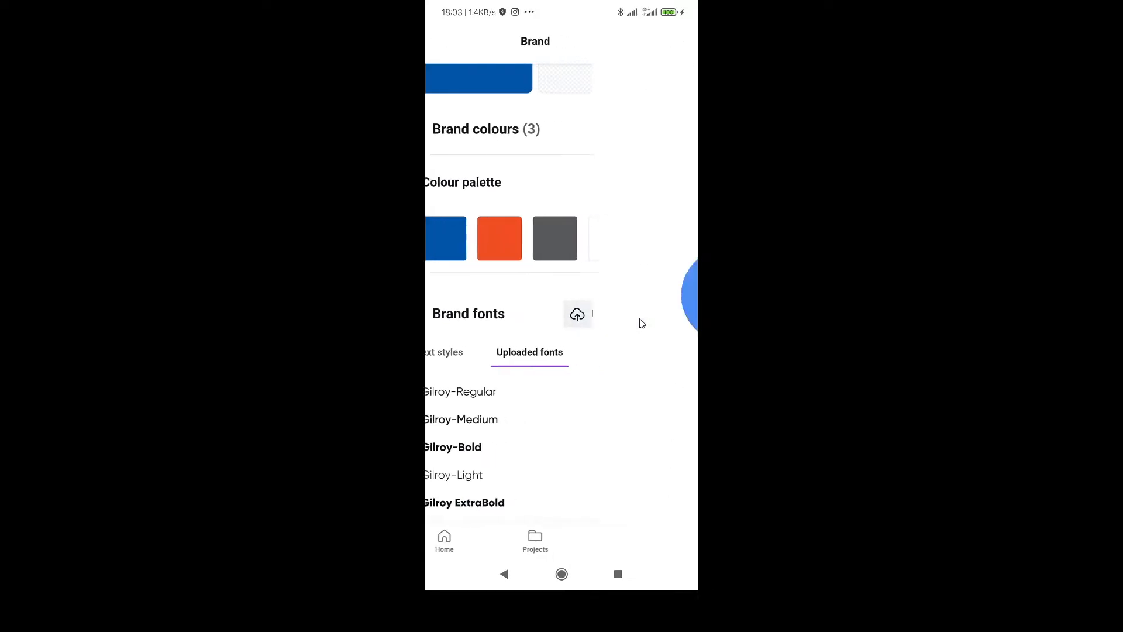
# - Pick GreatVibes-Regular.otf from the great-vibes folder on Redmi Note 8 Pro
pyautogui.click(577, 314)
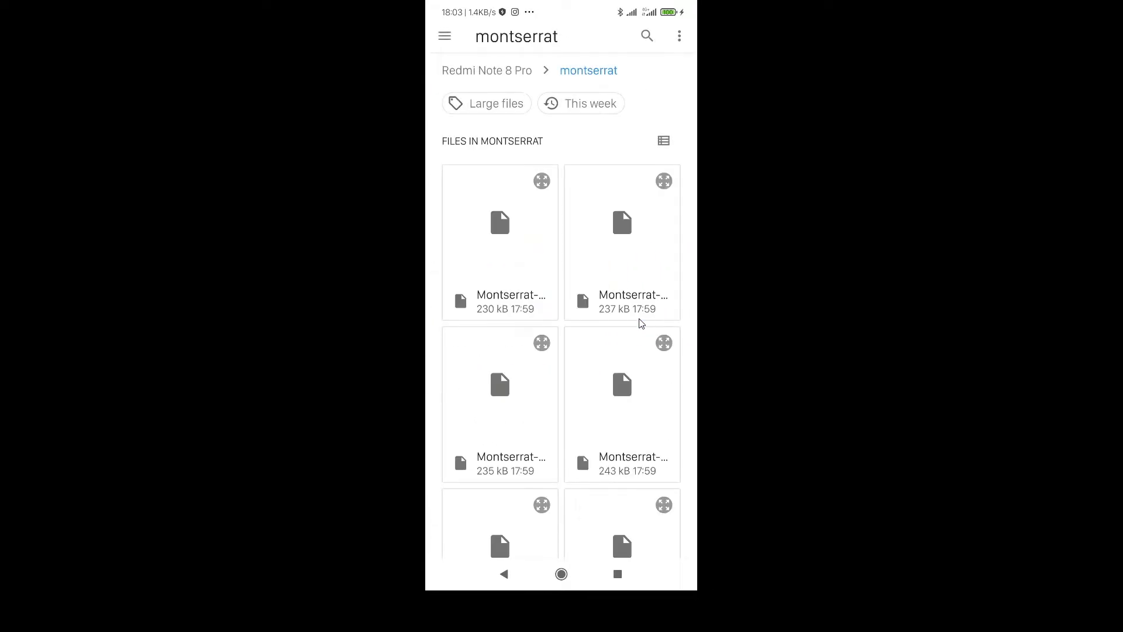
pyautogui.click(486, 70)
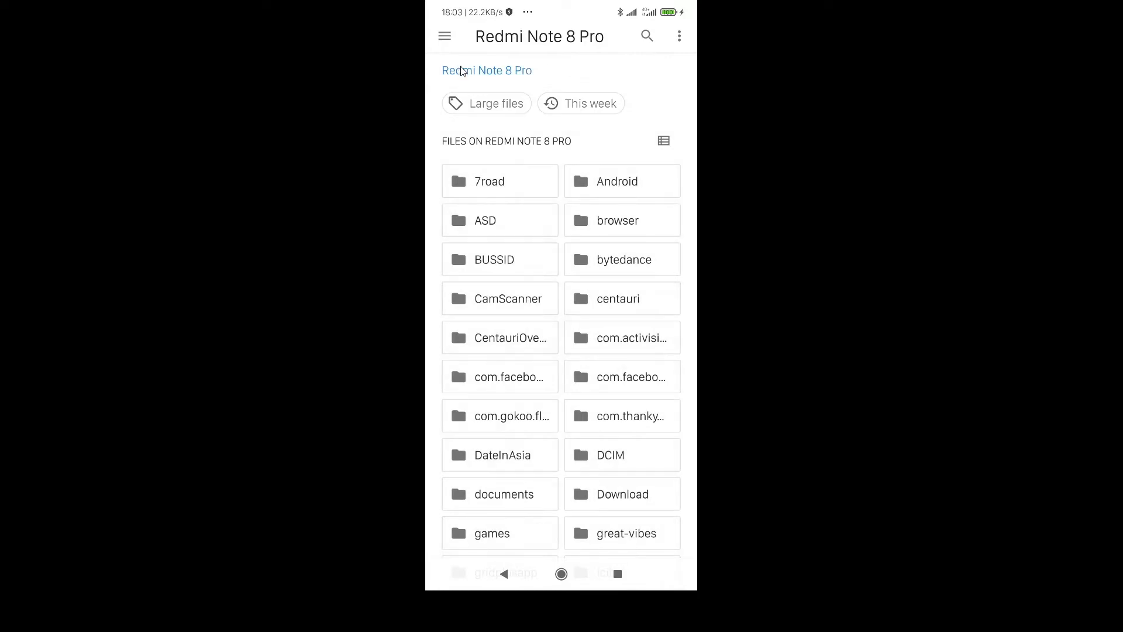
pyautogui.moveTo(558, 316)
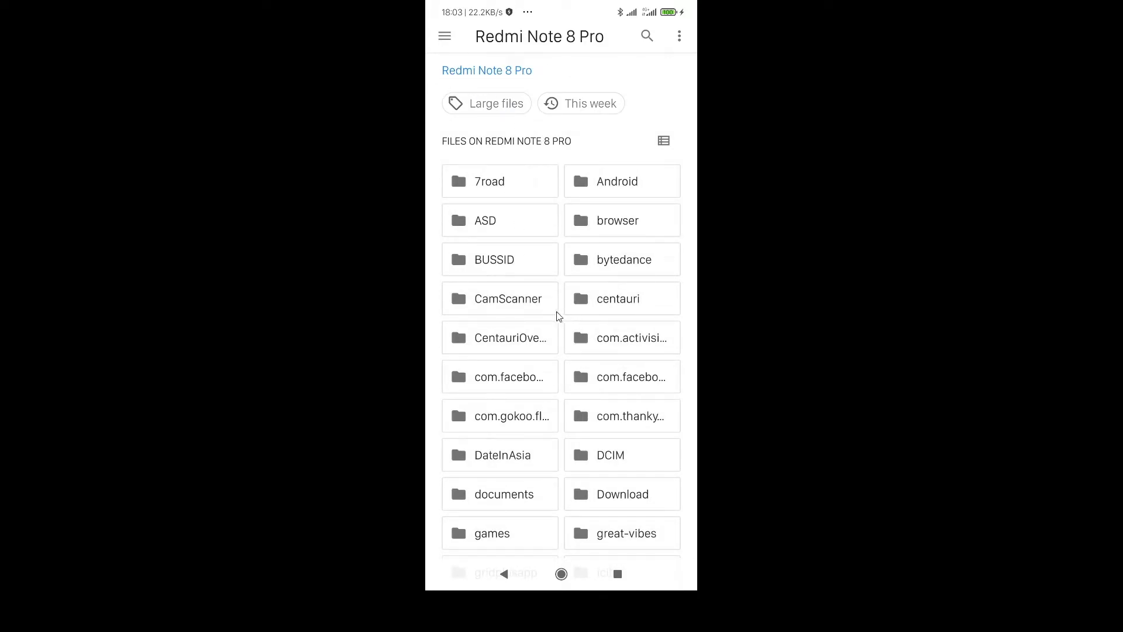
pyautogui.scroll(-3)
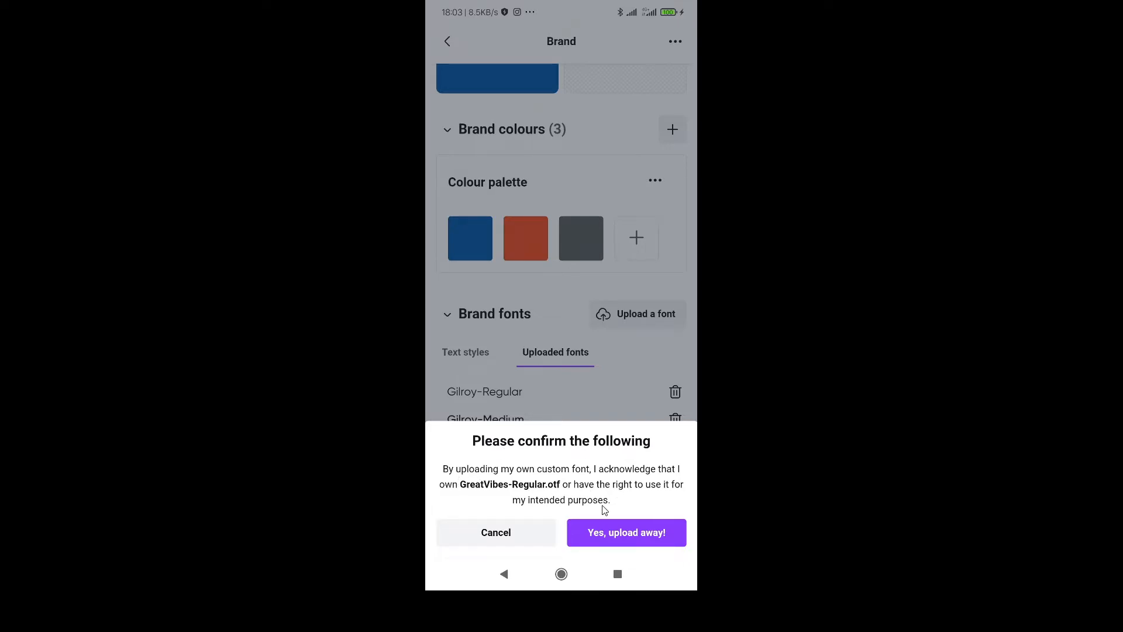
pyautogui.moveTo(638, 546)
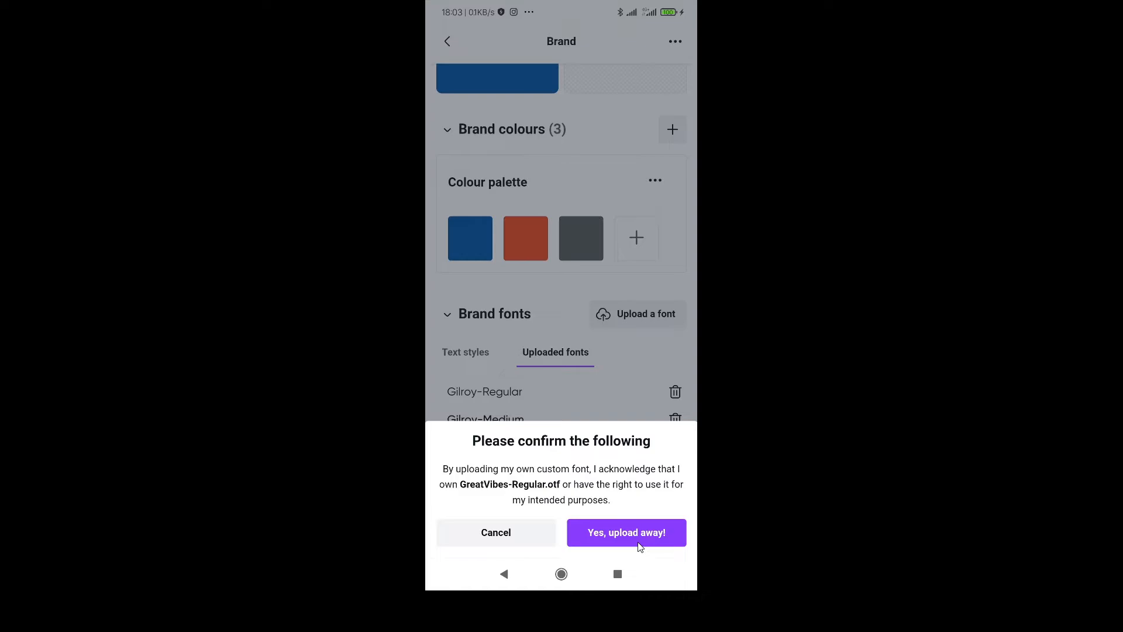
# - Confirm 'Yes, upload away!' to upload GreatVibes-Regular.otf to Brand fonts
pyautogui.click(625, 533)
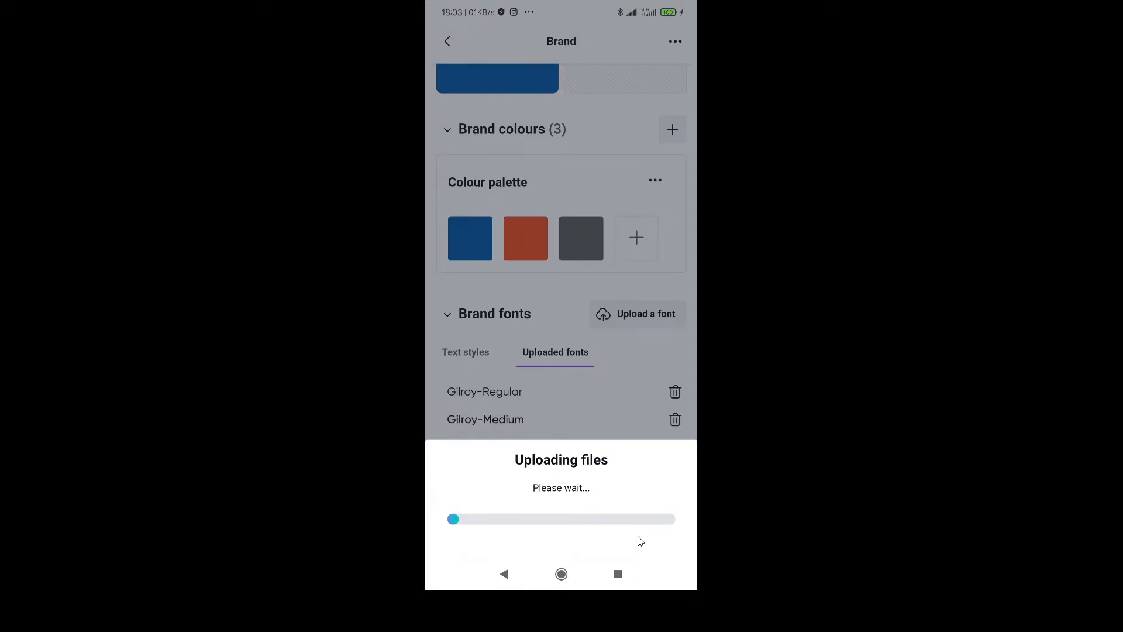
pyautogui.moveTo(577, 497)
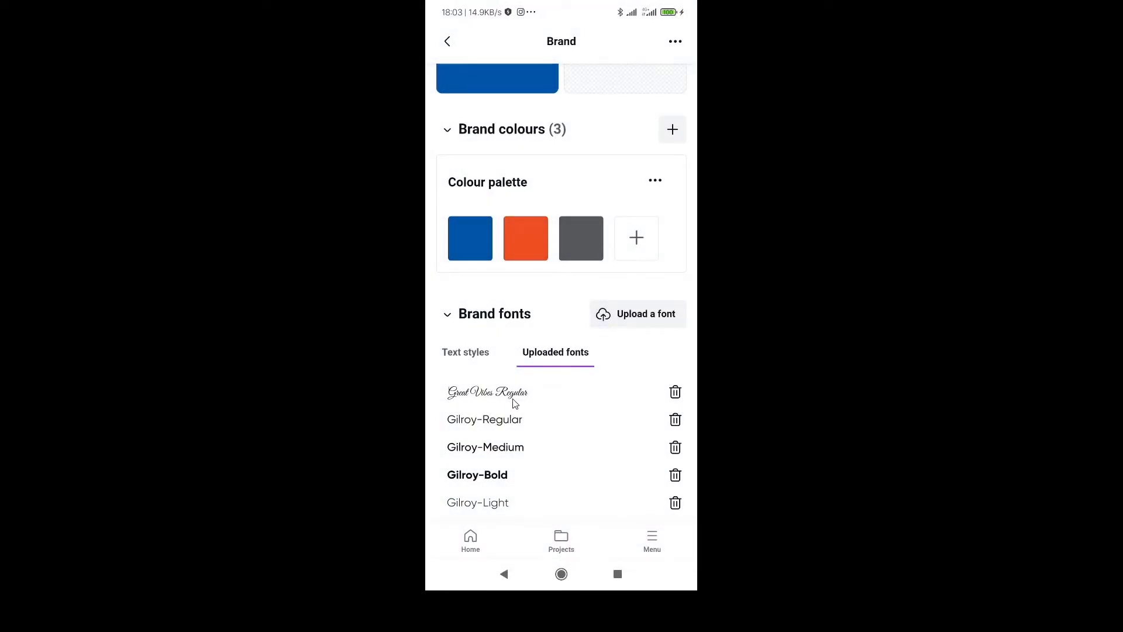
# - From Canva Home, create a new square 1080 × 1080 px design
pyautogui.click(470, 541)
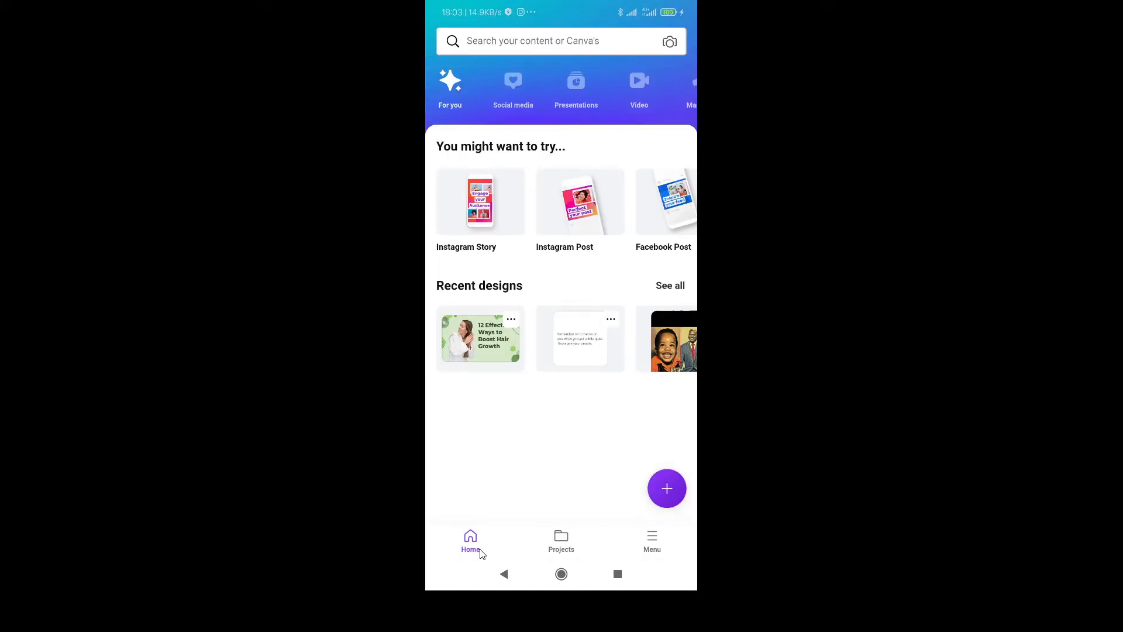
pyautogui.scroll(-3)
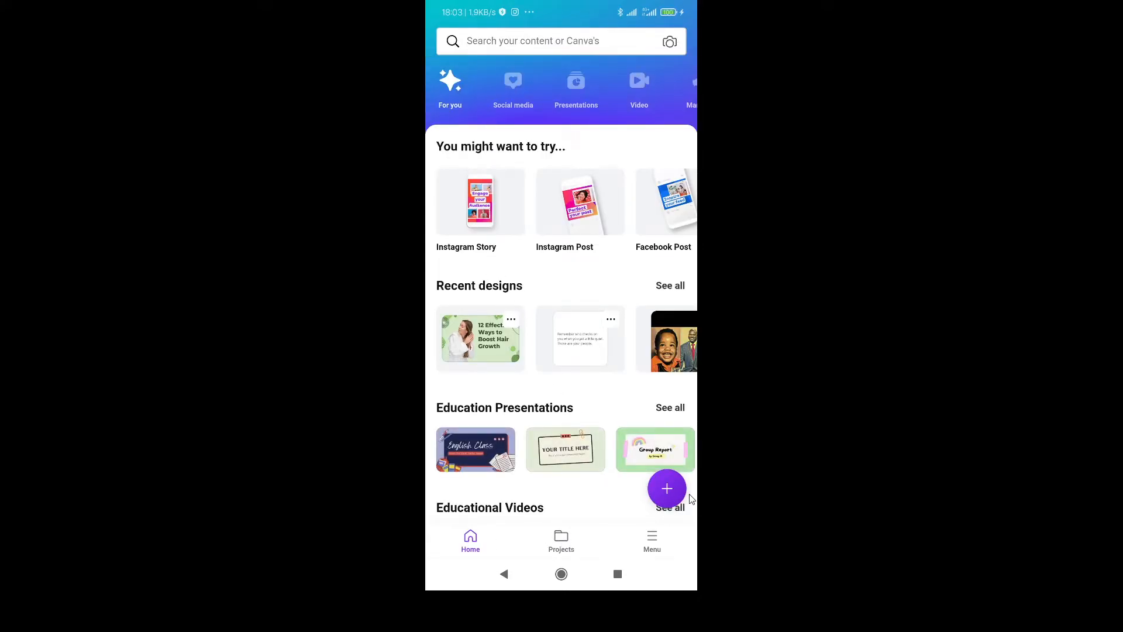
pyautogui.click(666, 488)
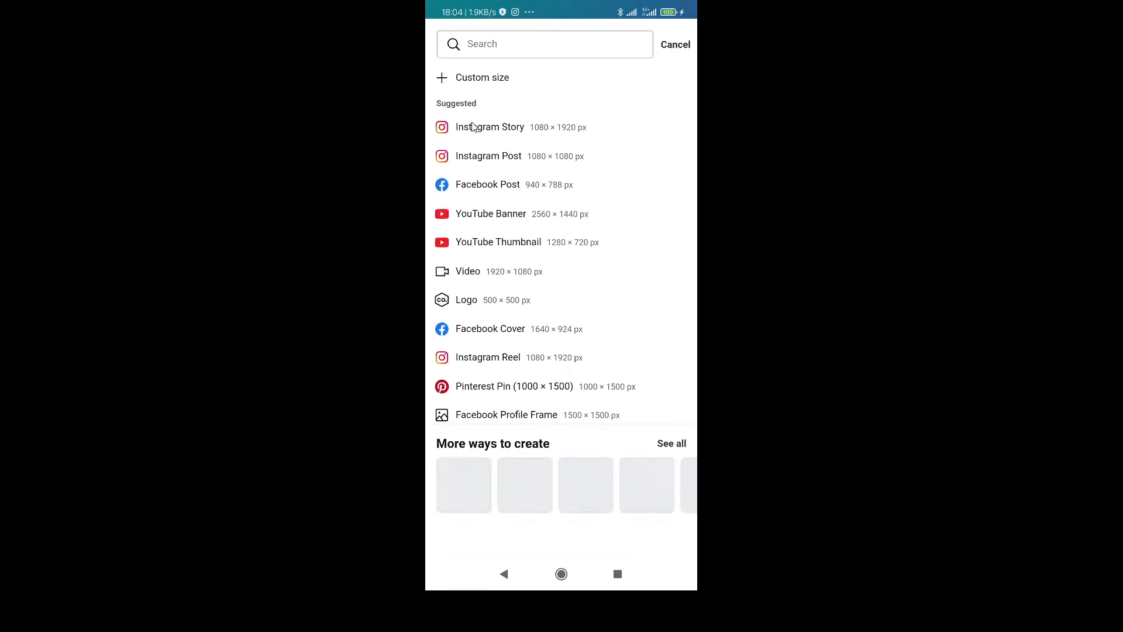
pyautogui.click(481, 78)
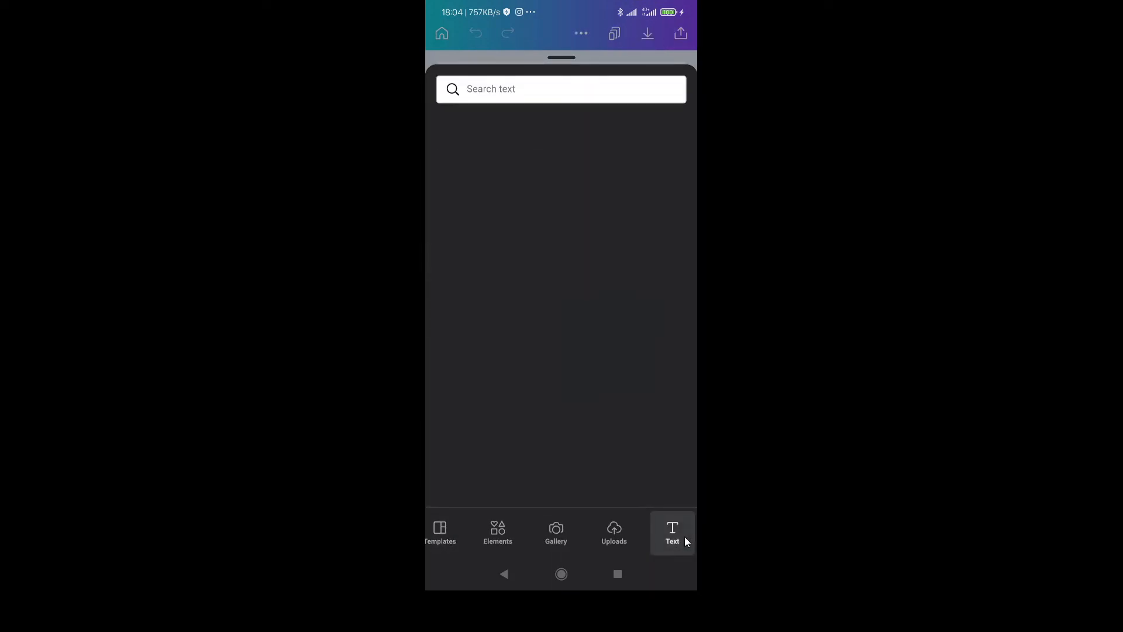
# - Search the Text panel for 'great' and add a Great Vibes text box
pyautogui.click(672, 531)
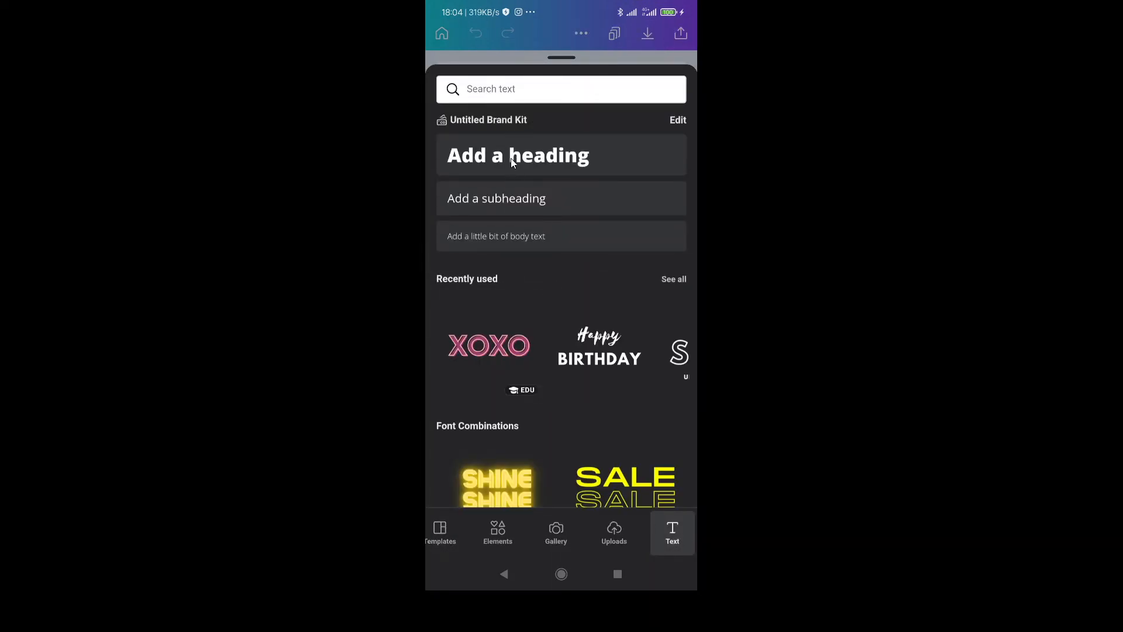
pyautogui.click(561, 89)
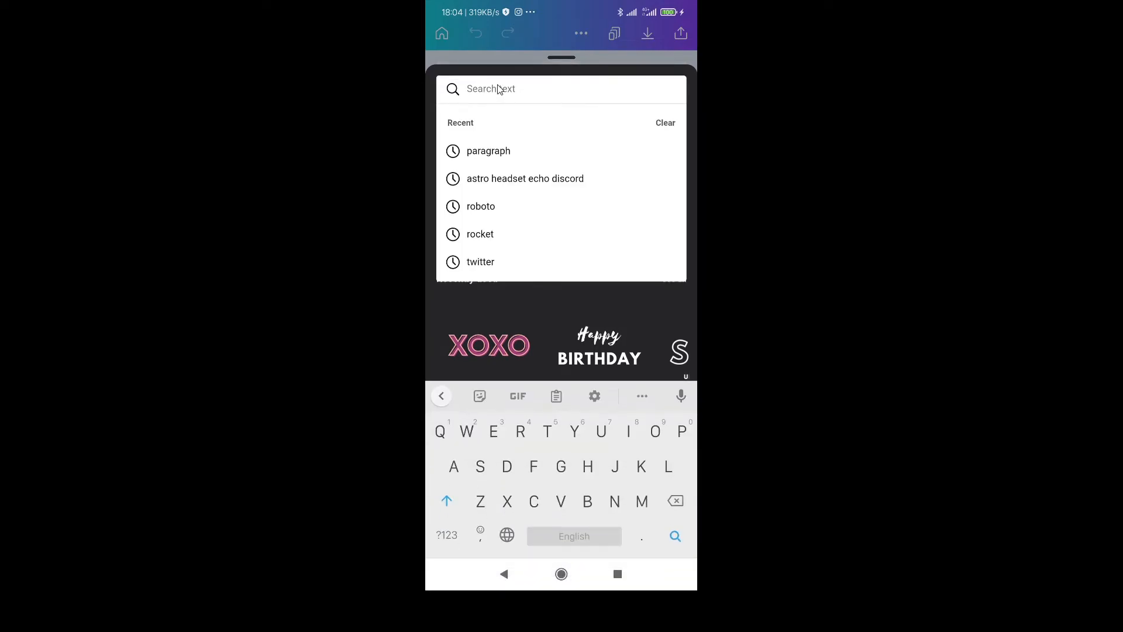
pyautogui.write('gr')
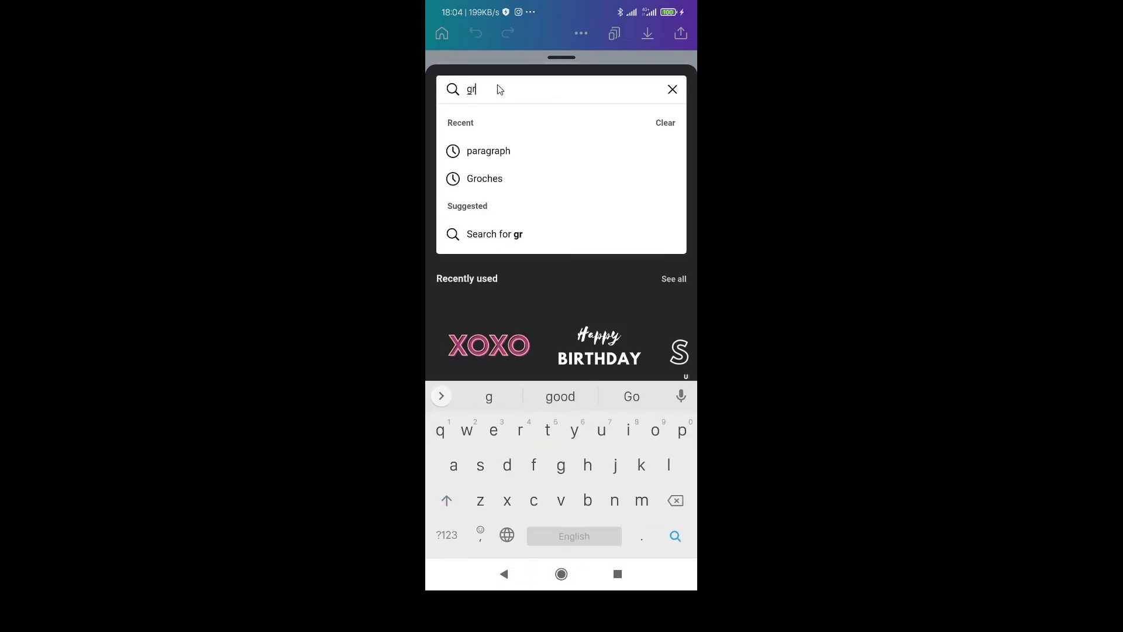
pyautogui.write('ea')
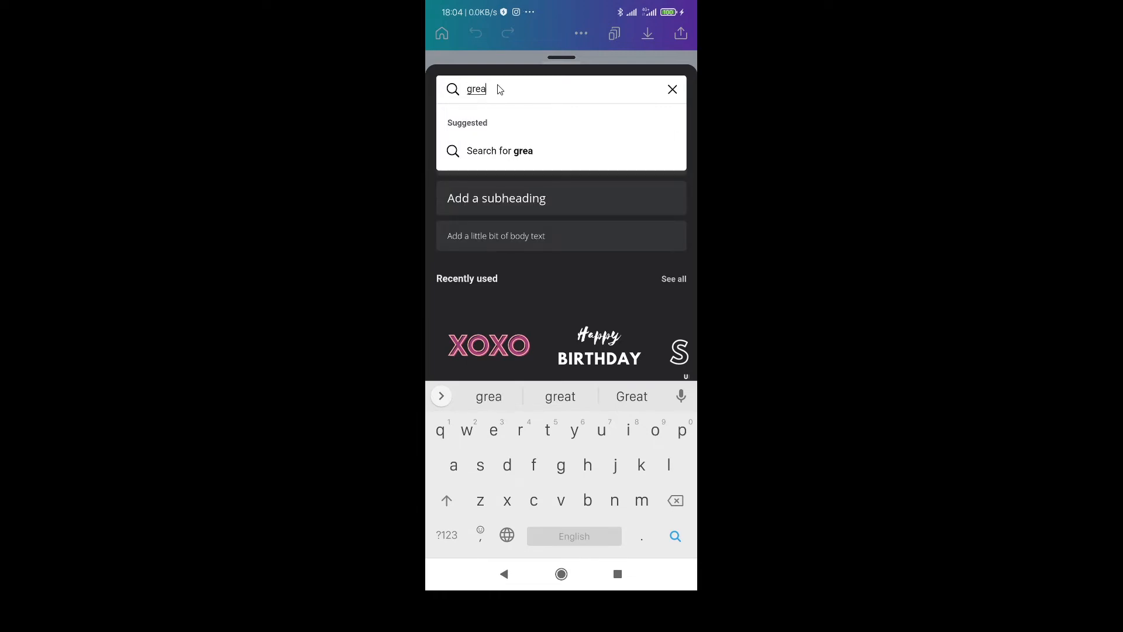
pyautogui.write('t')
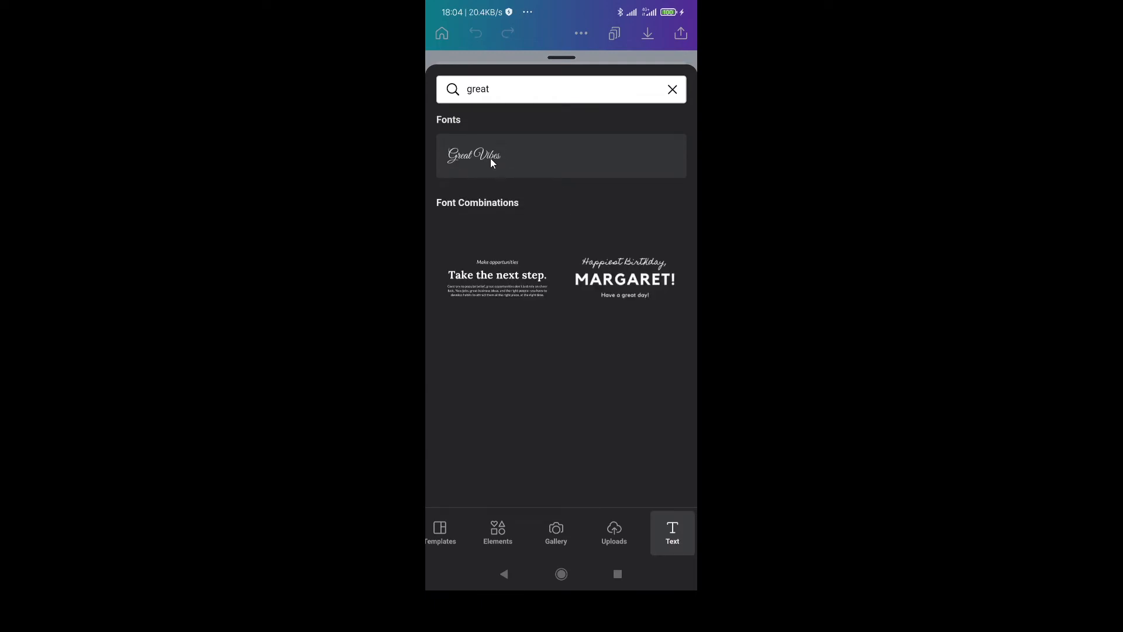
pyautogui.click(560, 156)
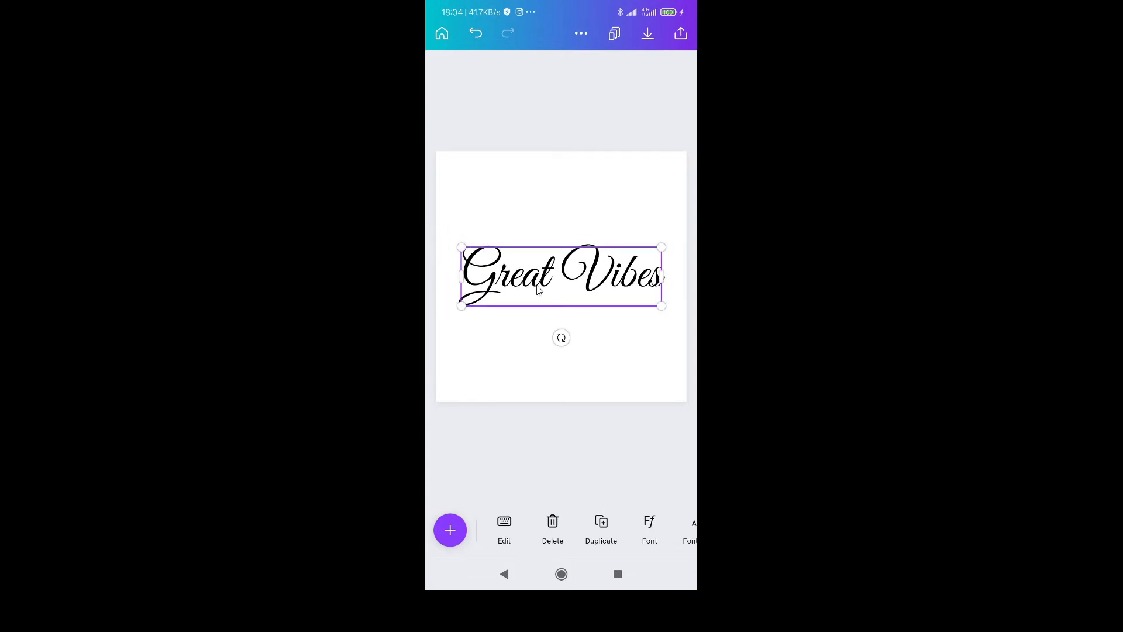
pyautogui.click(503, 530)
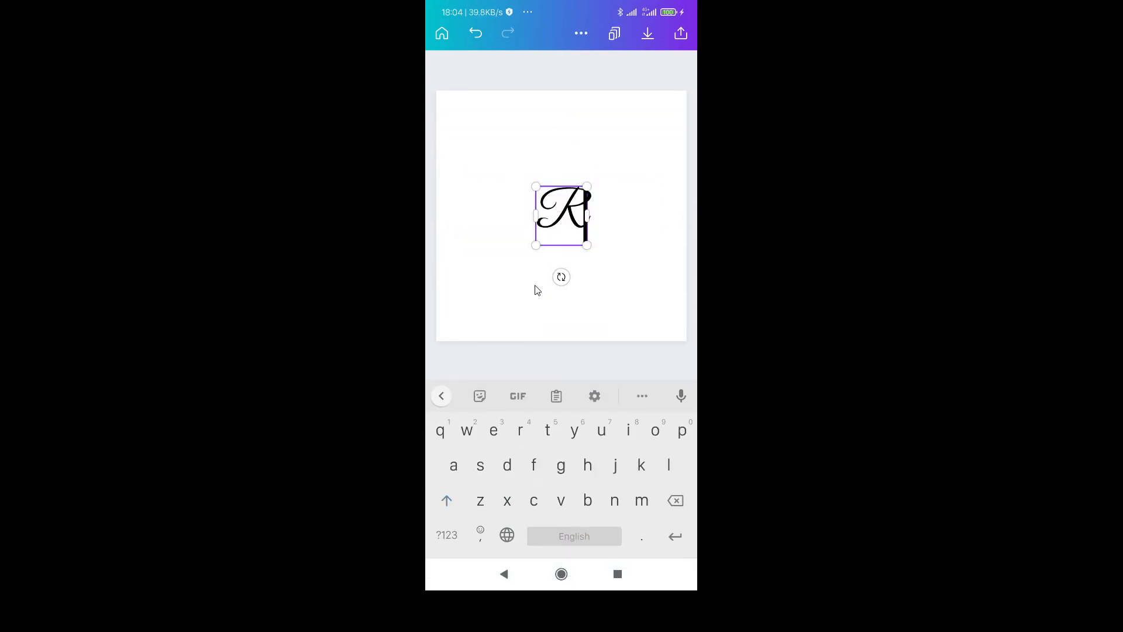
pyautogui.write('ehan')
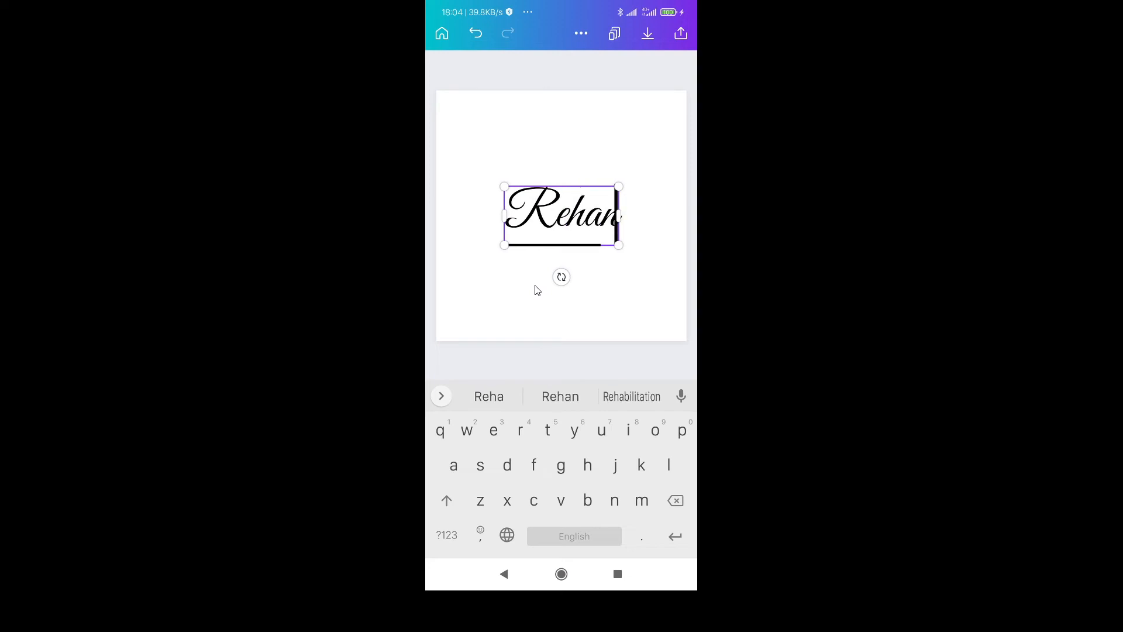
pyautogui.write('s')
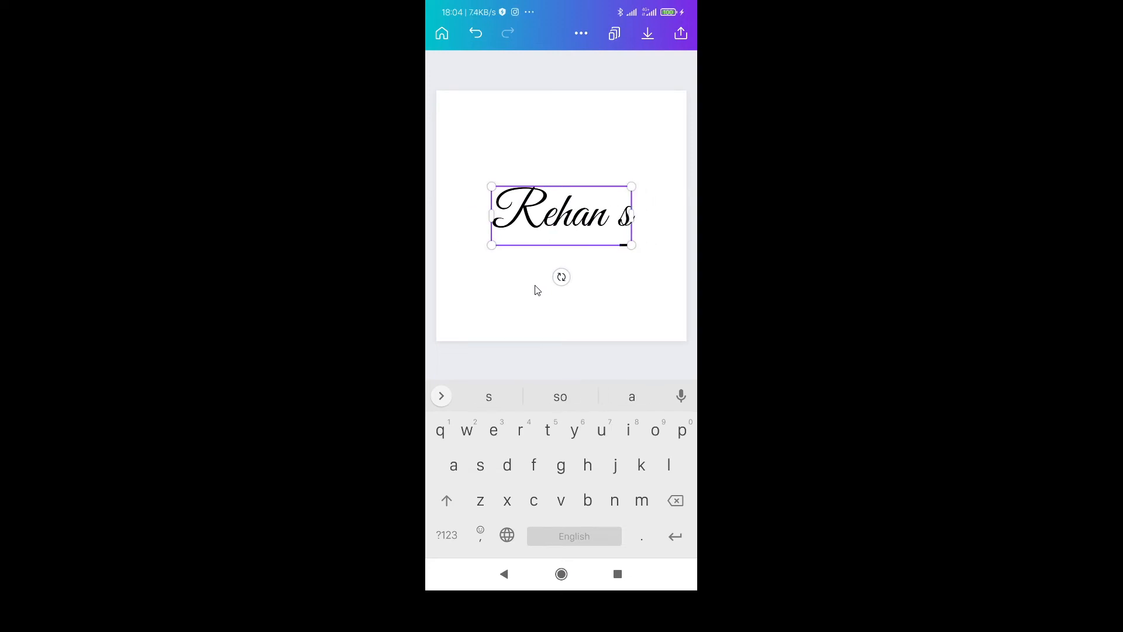
pyautogui.write('ajid')
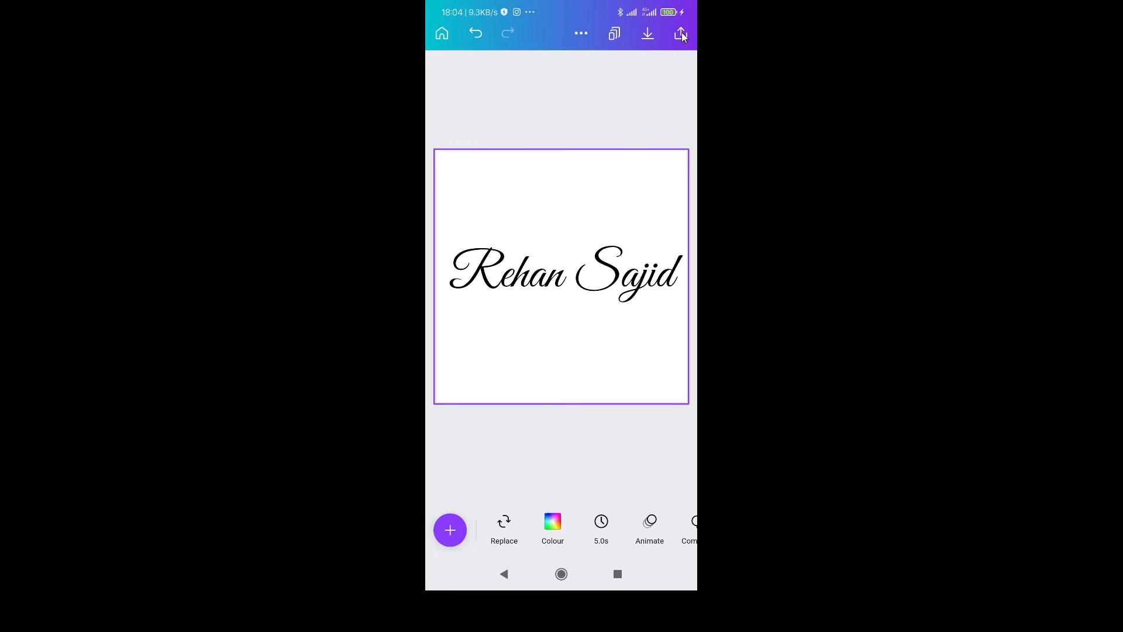
pyautogui.click(679, 33)
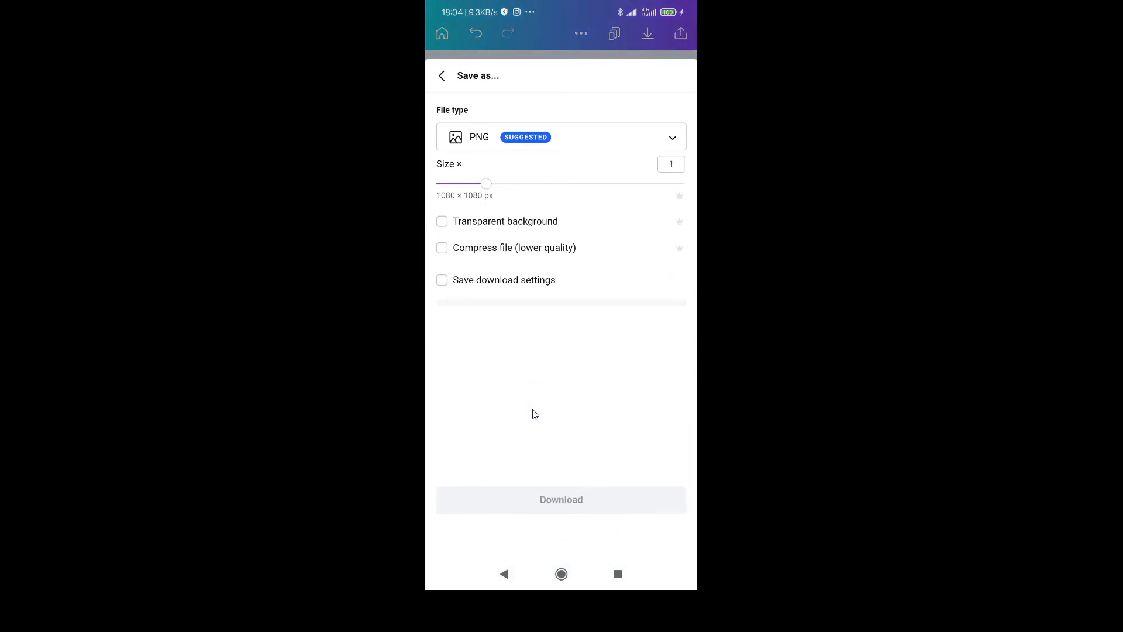
pyautogui.click(442, 221)
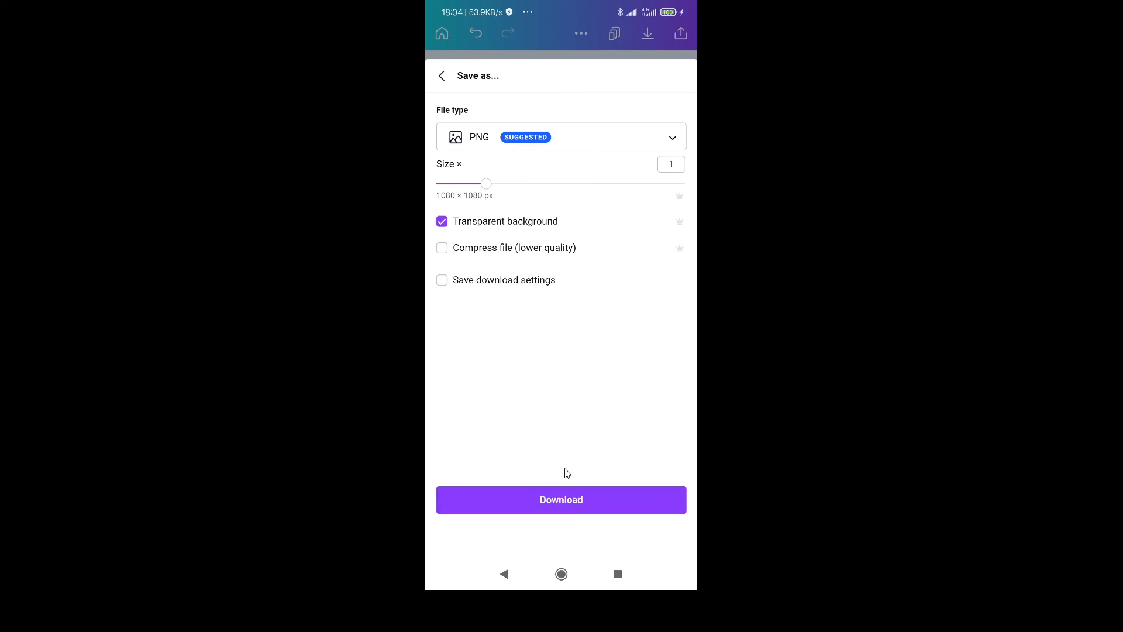
pyautogui.moveTo(603, 500)
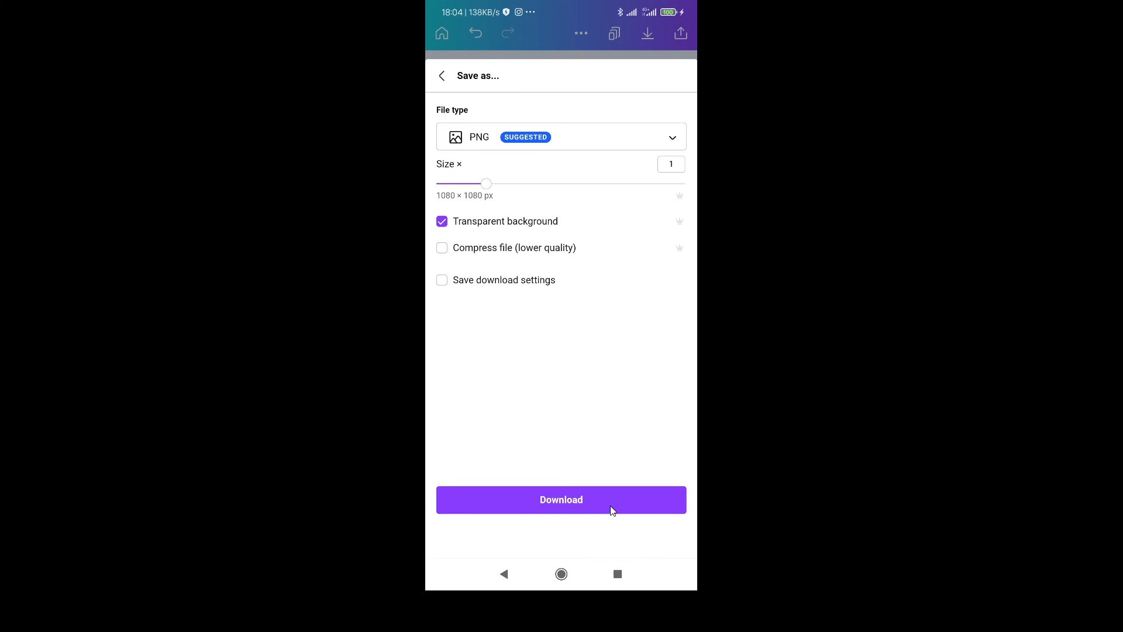
pyautogui.click(561, 498)
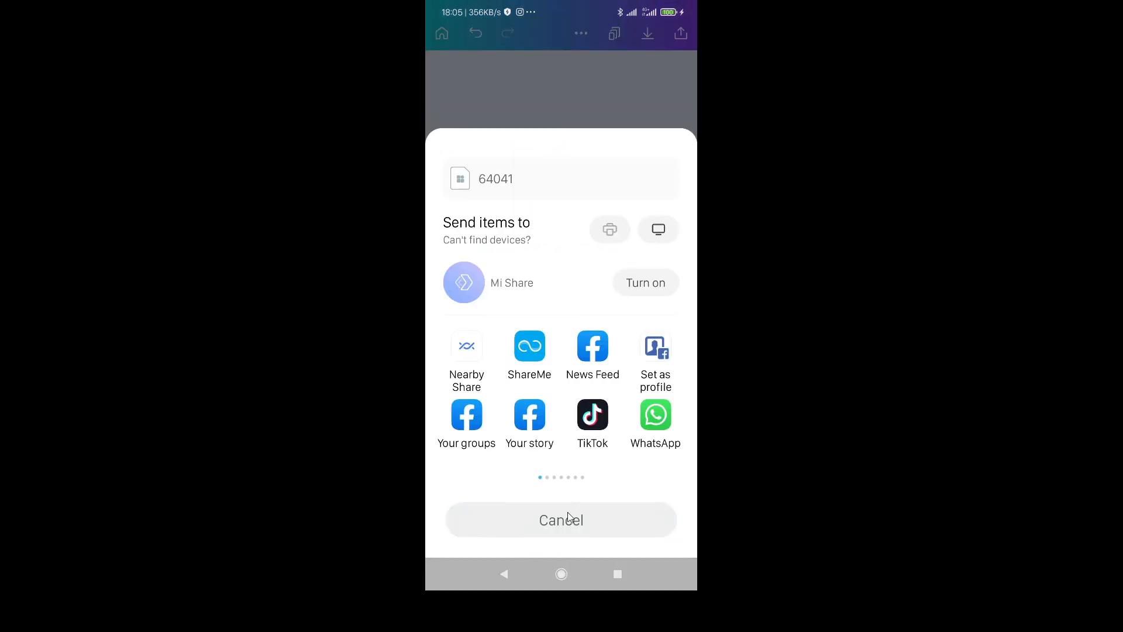
pyautogui.click(561, 519)
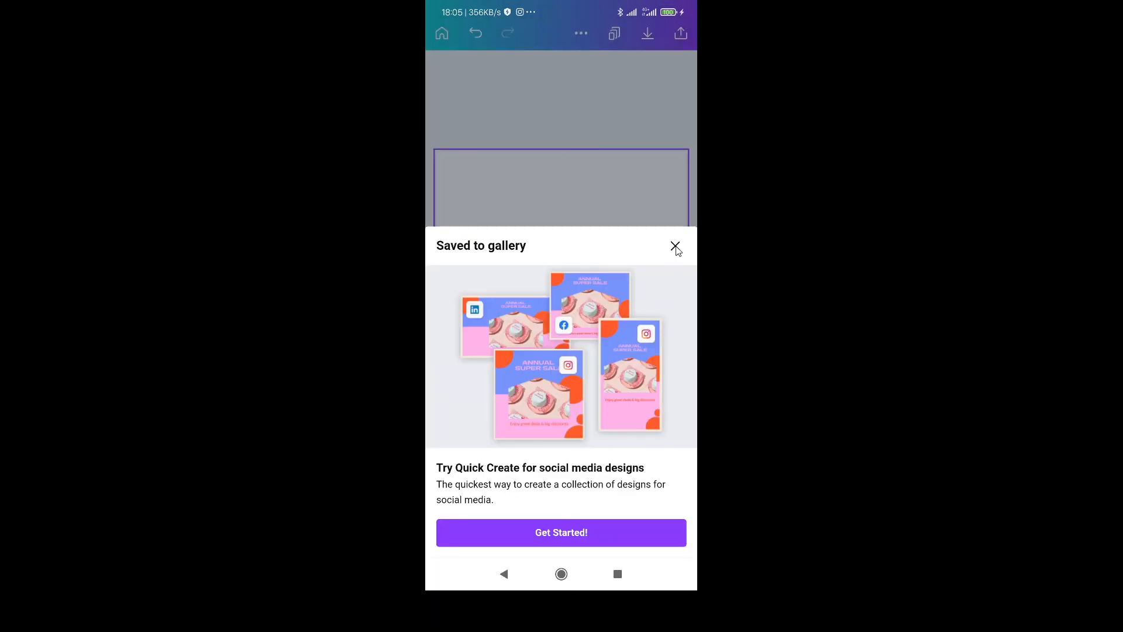
pyautogui.click(673, 246)
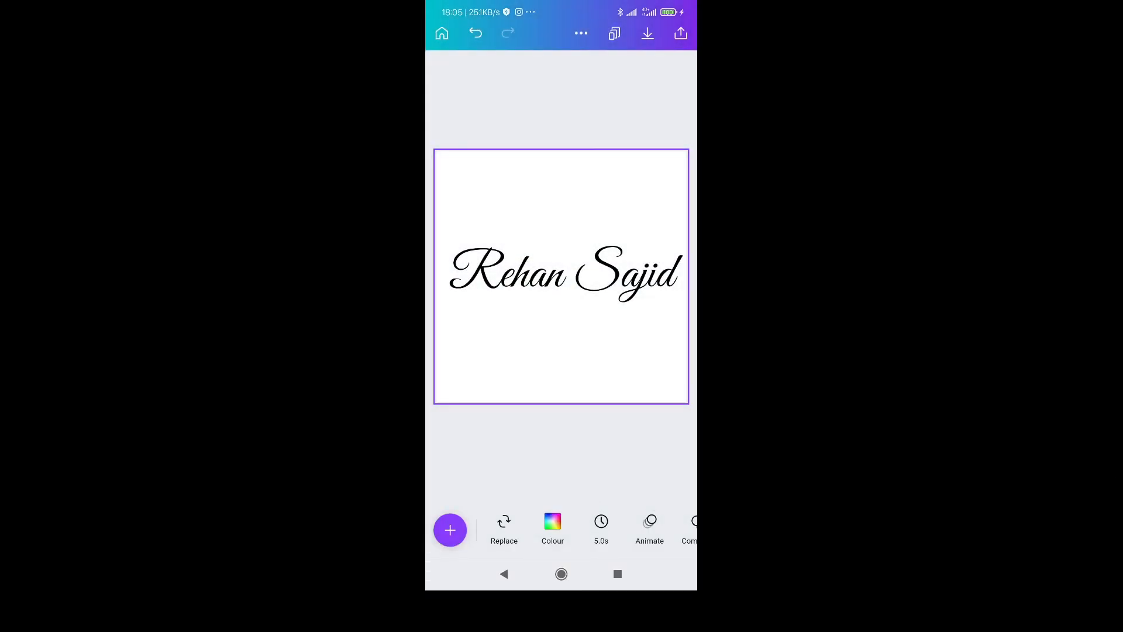